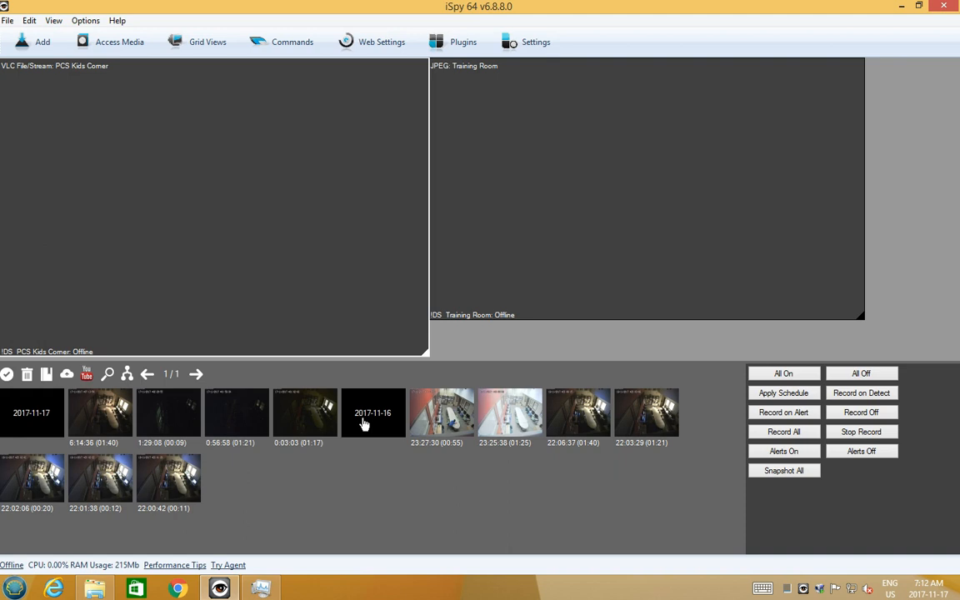
pyautogui.moveTo(924, 106)
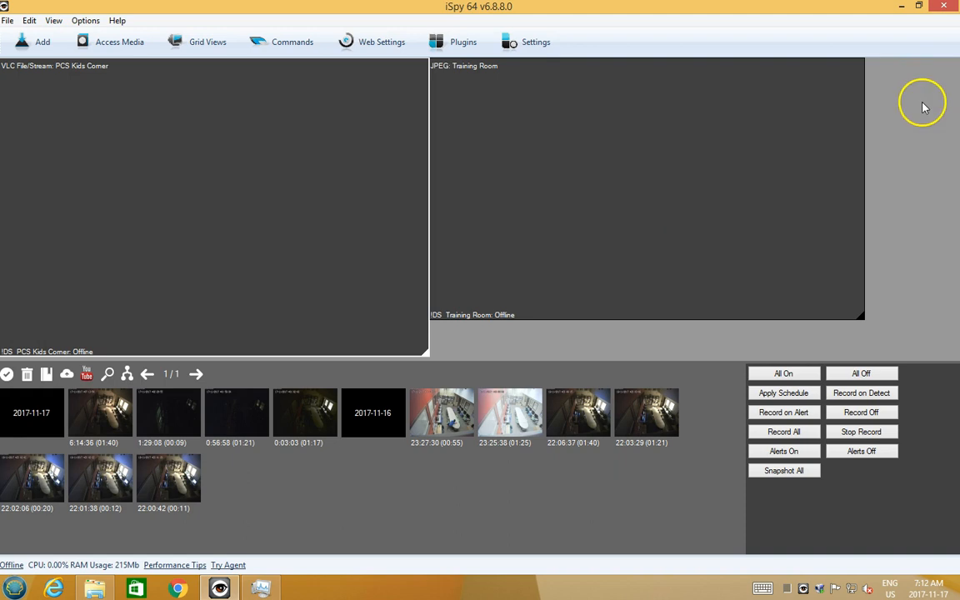
# Step: Start adding an IP camera through the guided wizard
pyautogui.click(33, 42)
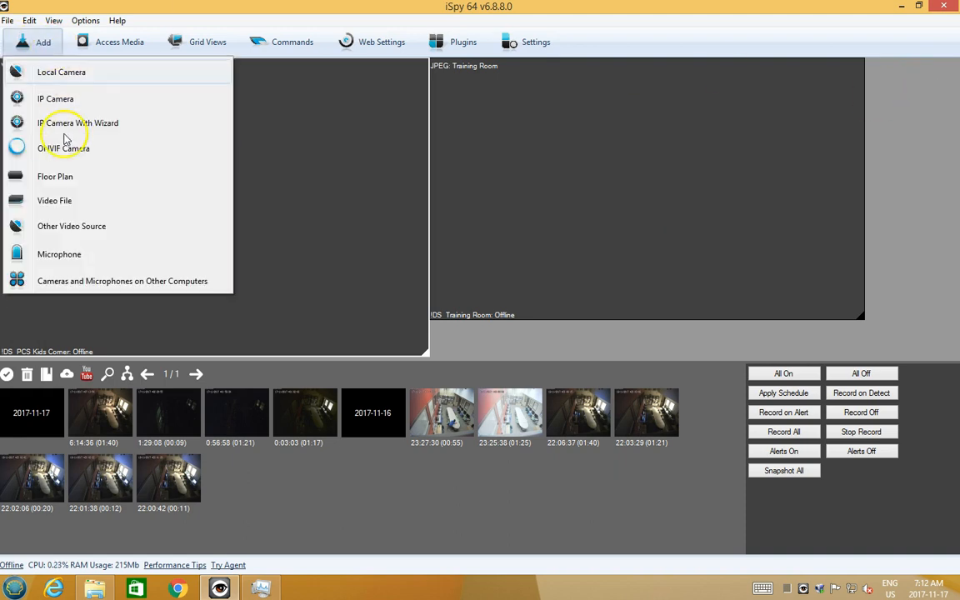
pyautogui.click(80, 124)
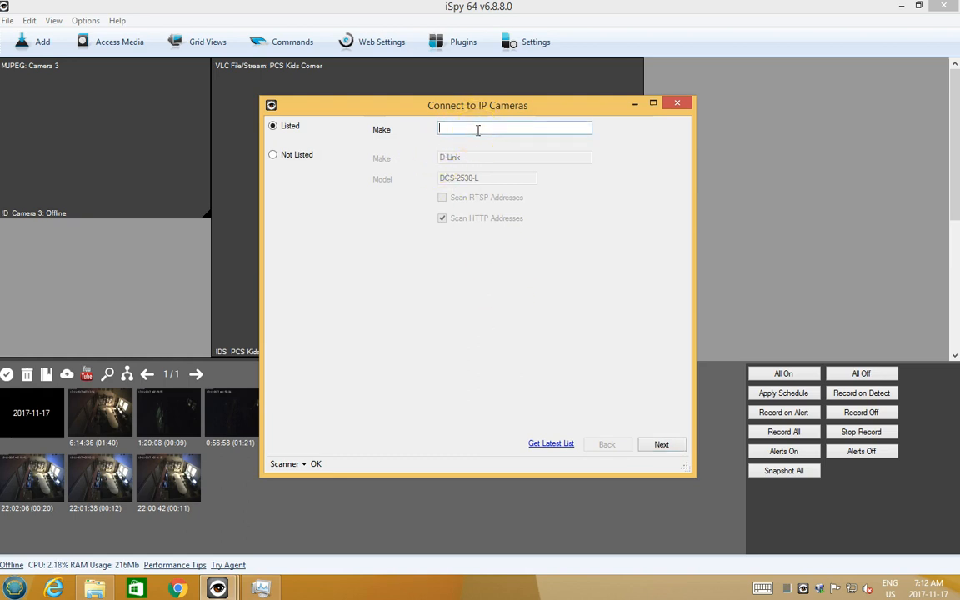
# Step: Enter D-Link as the make and choose the D-Link DCS-2530L model
pyautogui.write('D')
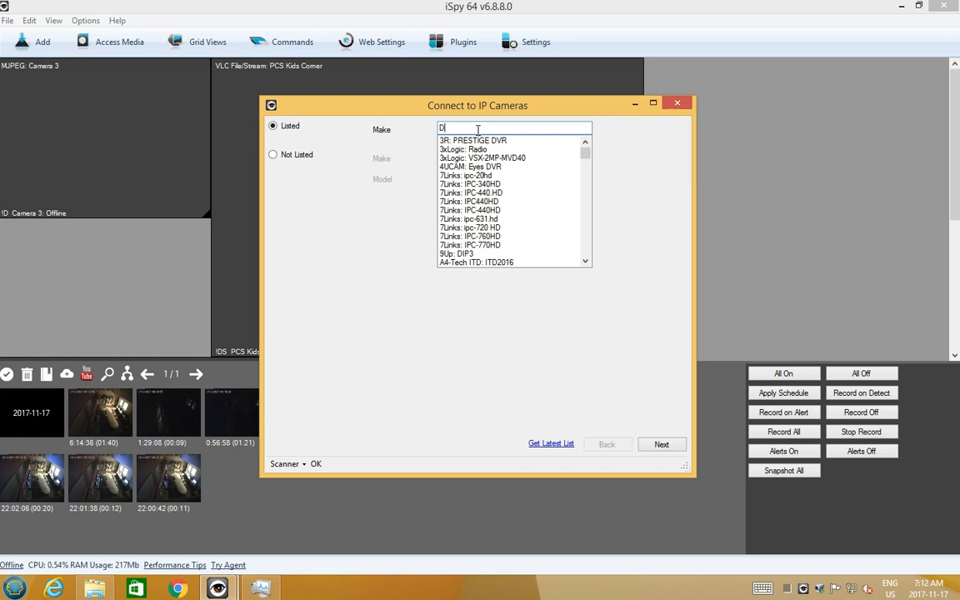
pyautogui.write('-Link DCS 25')
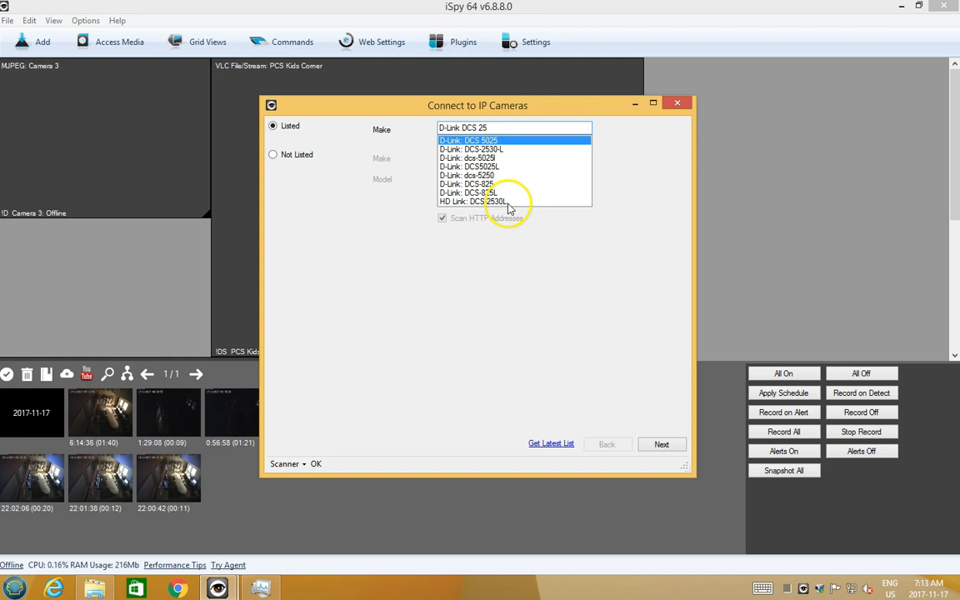
pyautogui.click(492, 202)
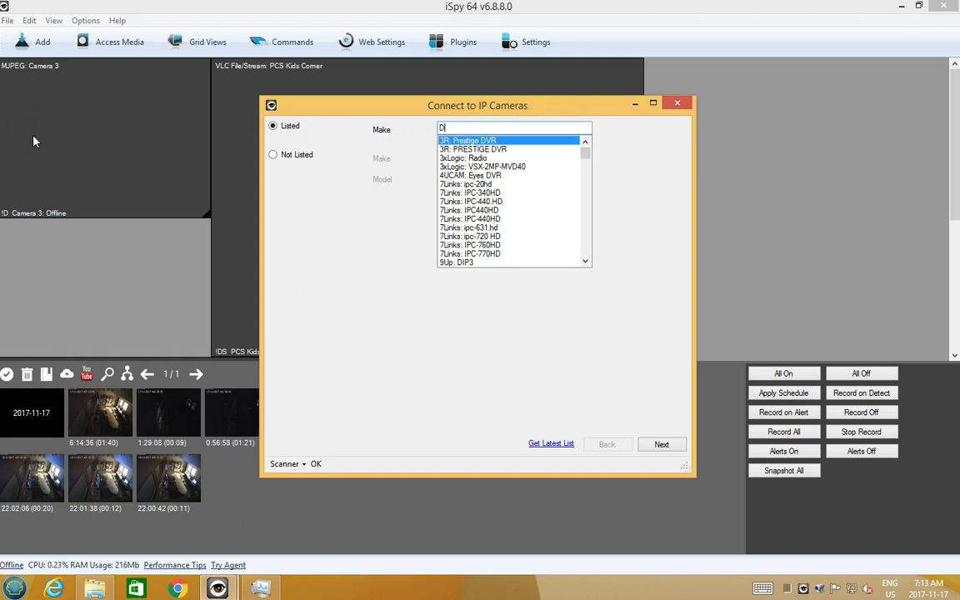
pyautogui.write('-Link DCS 25')
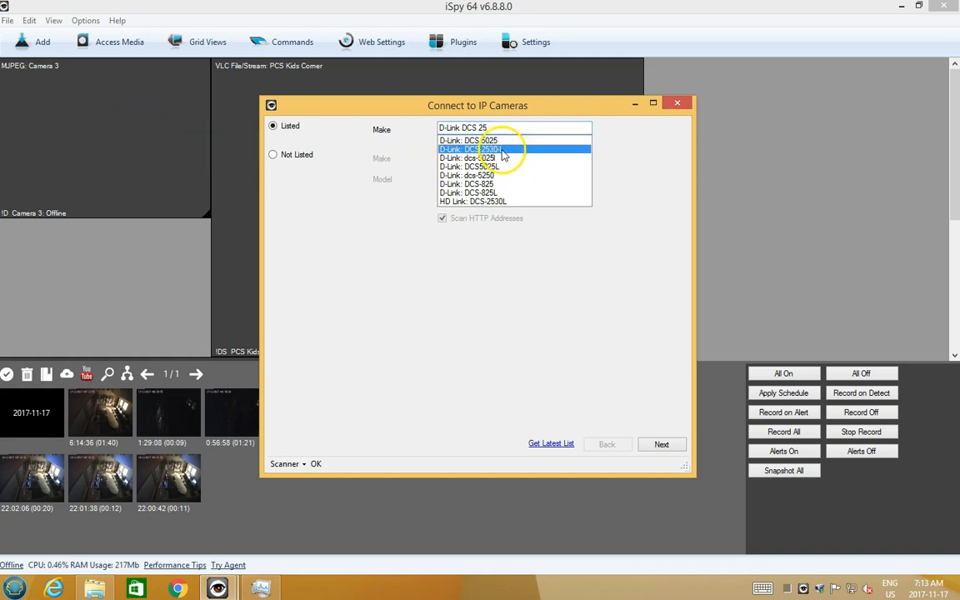
pyautogui.click(468, 150)
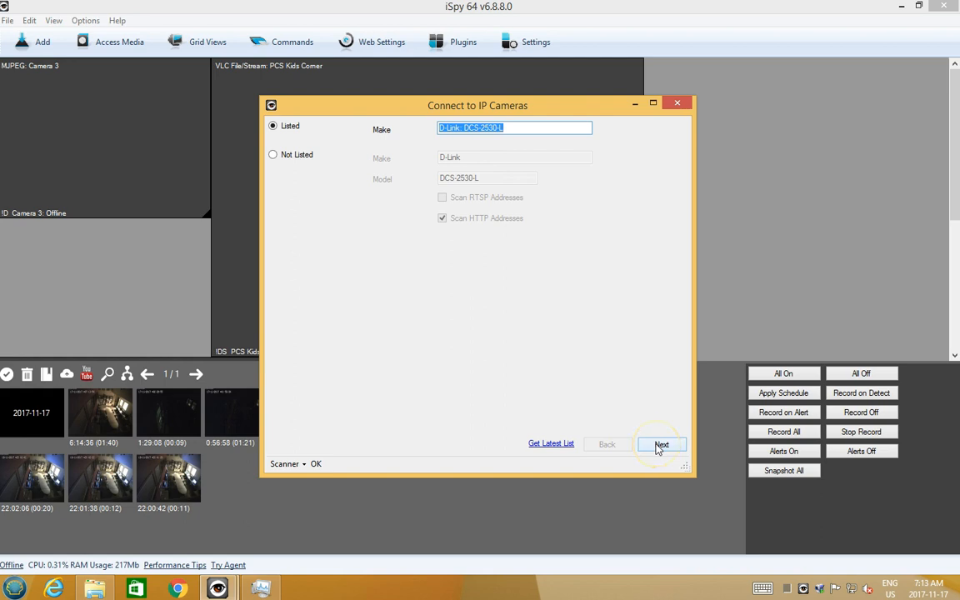
# Step: Advance through the wizard, decline scanning for more feeds and add the camera with its JPEG URL
pyautogui.click(660, 444)
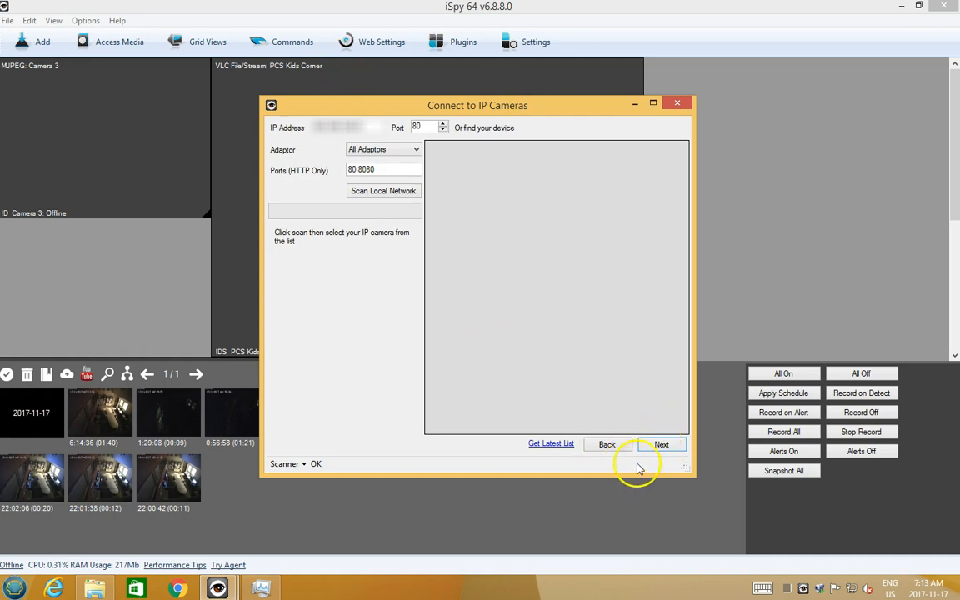
pyautogui.click(662, 444)
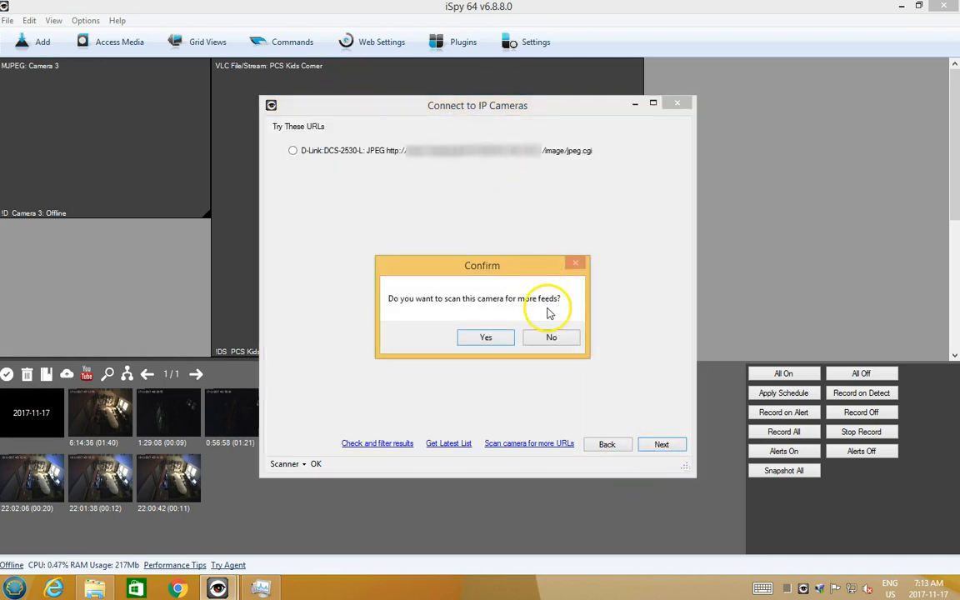
pyautogui.click(550, 337)
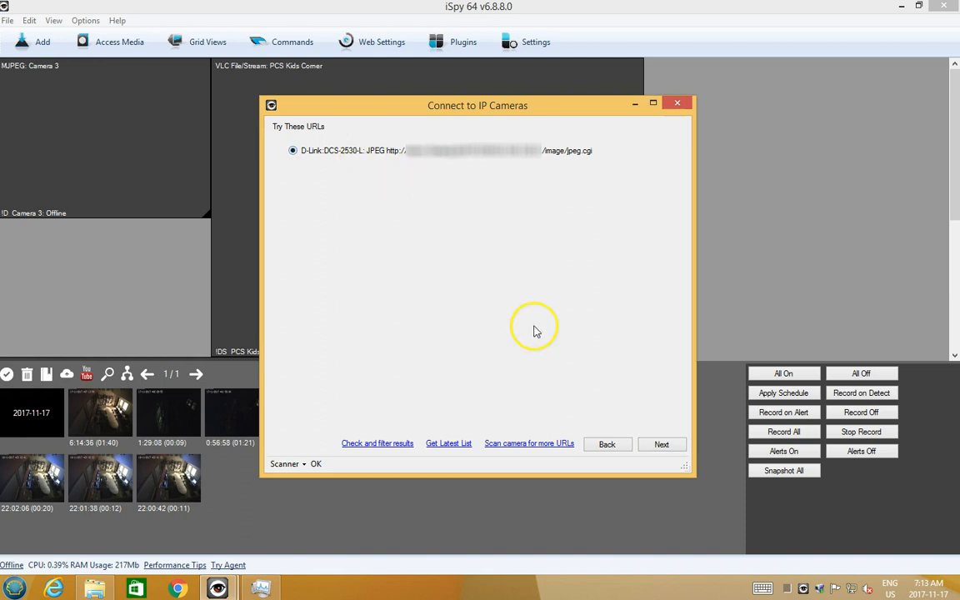
pyautogui.moveTo(673, 420)
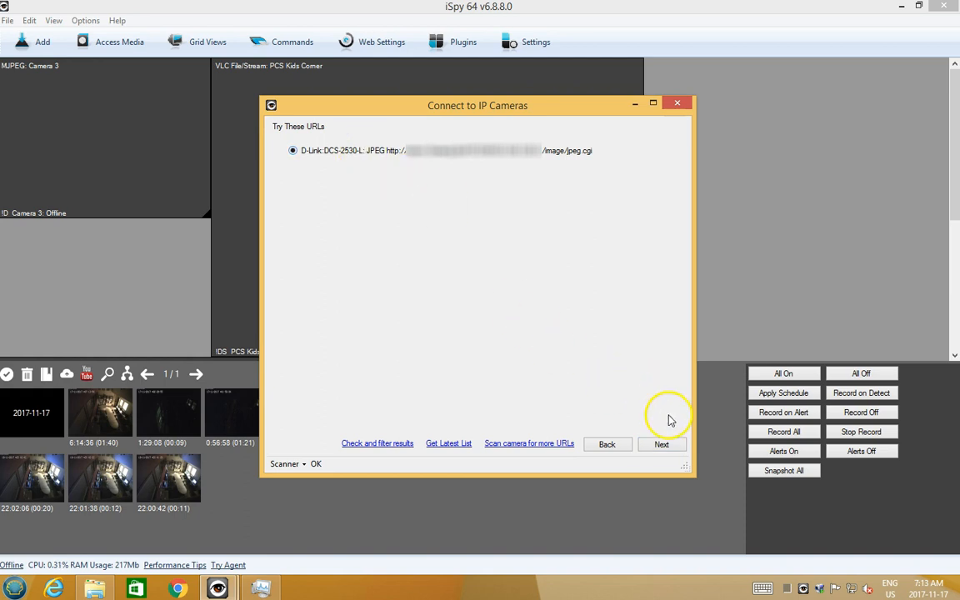
pyautogui.click(677, 103)
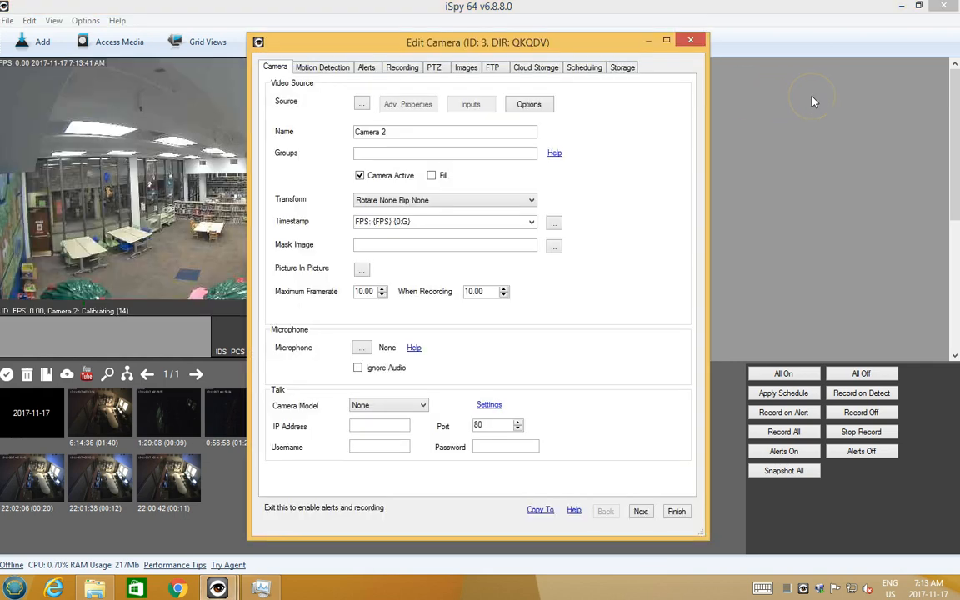
pyautogui.moveTo(673, 582)
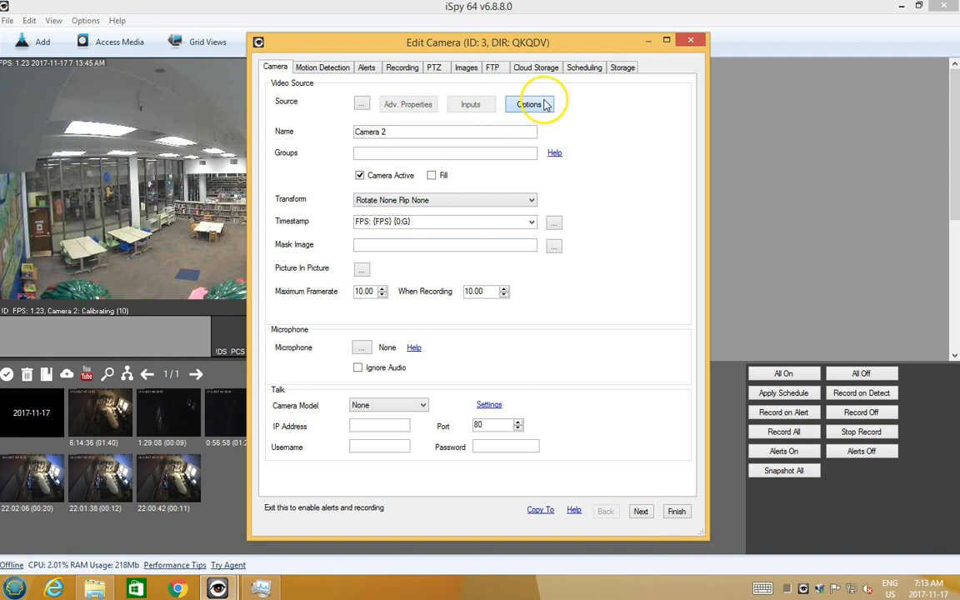
# Step: Review Camera 2's video source options, motion detection and recording settings
pyautogui.click(530, 103)
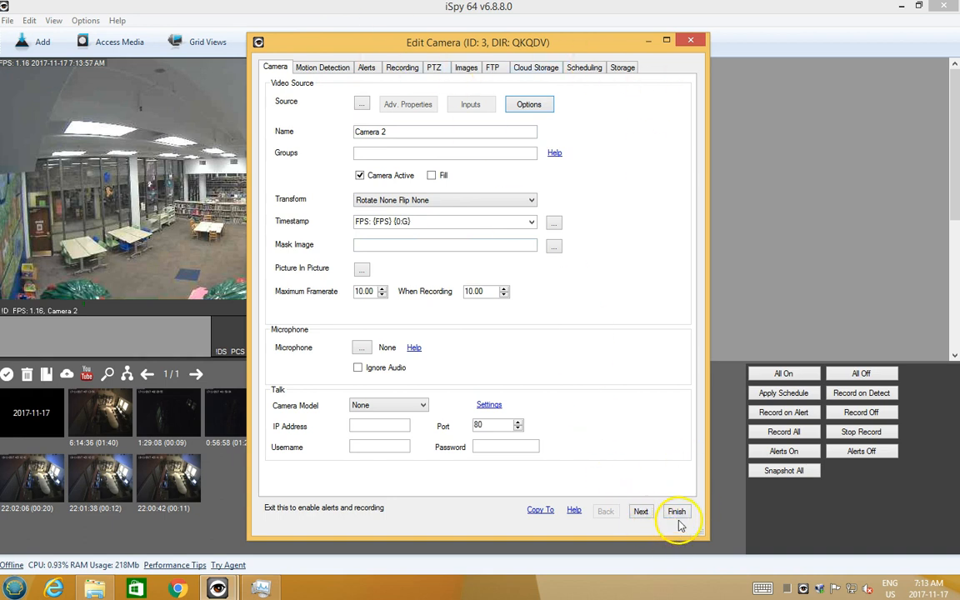
pyautogui.moveTo(316, 84)
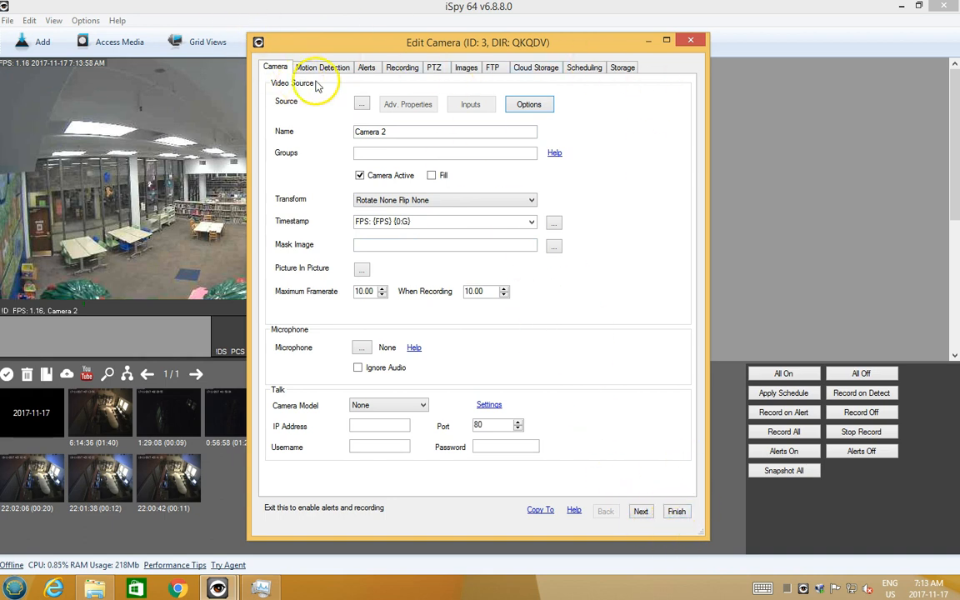
pyautogui.click(323, 67)
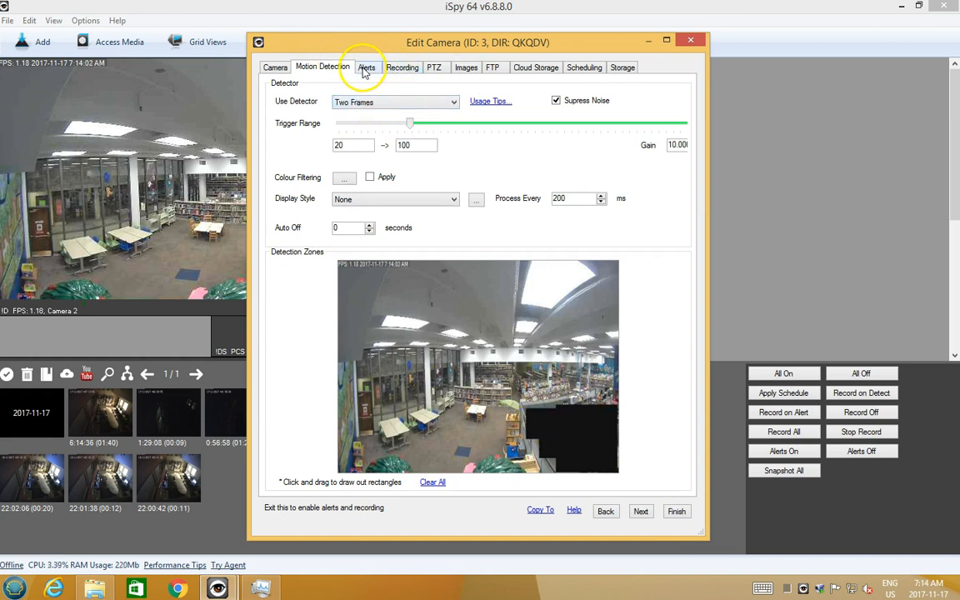
pyautogui.click(404, 67)
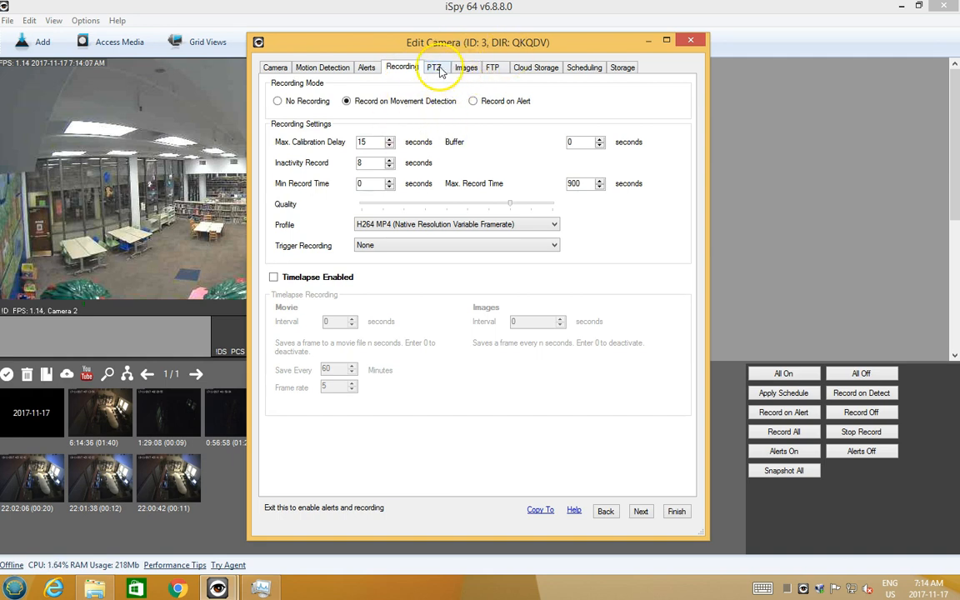
# Step: Review the cloud upload and E: storage settings, then return to the general camera settings
pyautogui.click(535, 67)
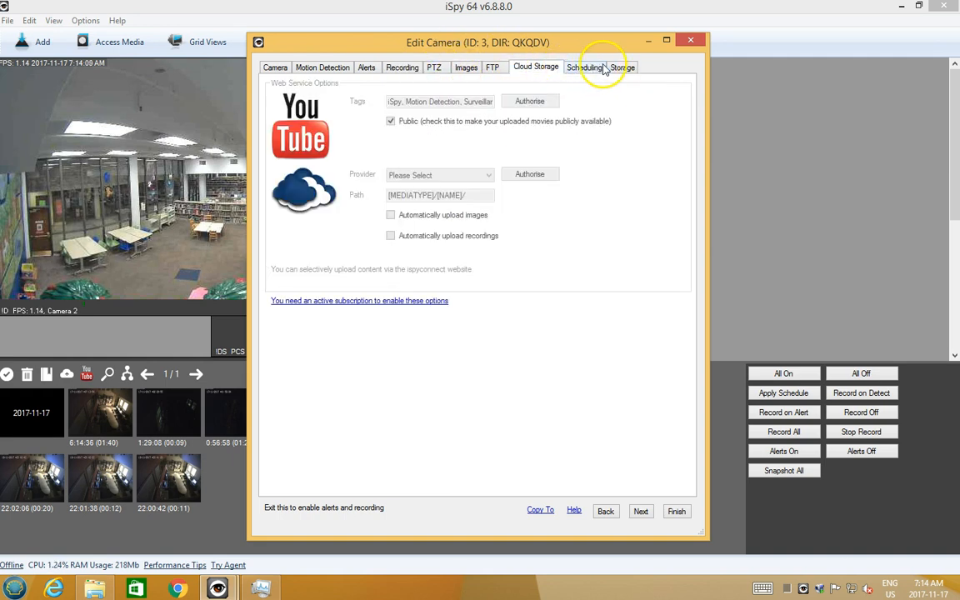
pyautogui.click(624, 66)
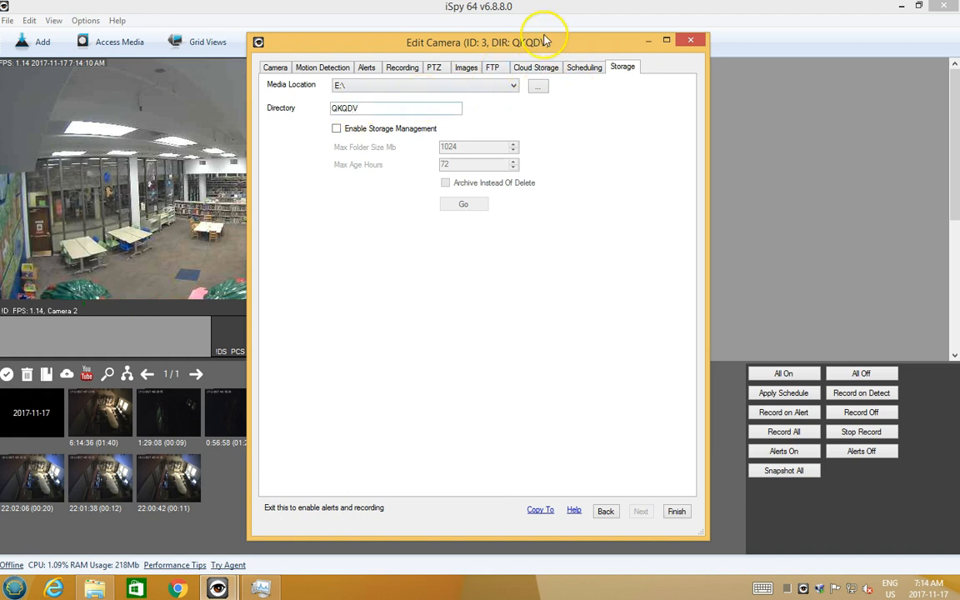
pyautogui.click(275, 67)
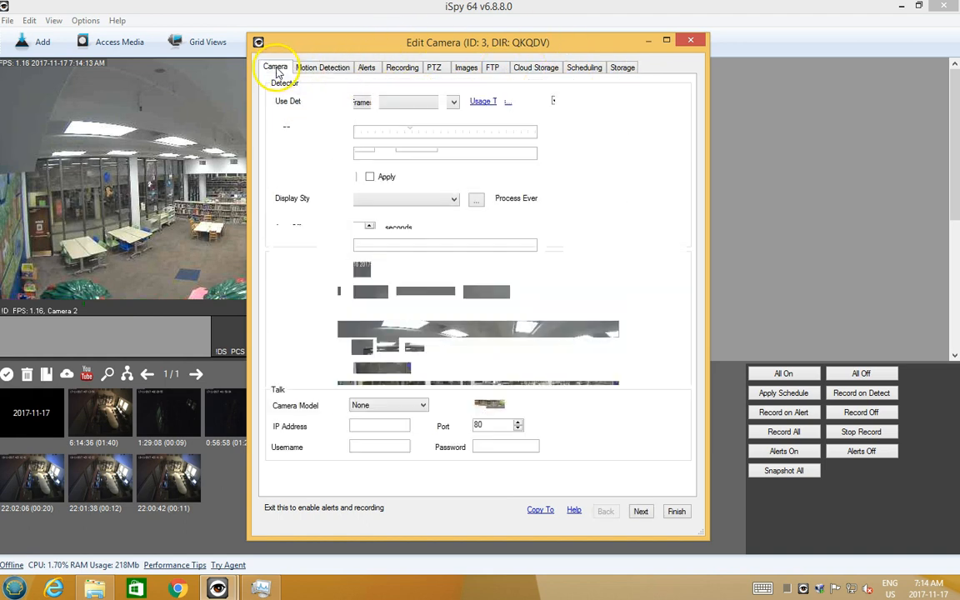
pyautogui.click(275, 67)
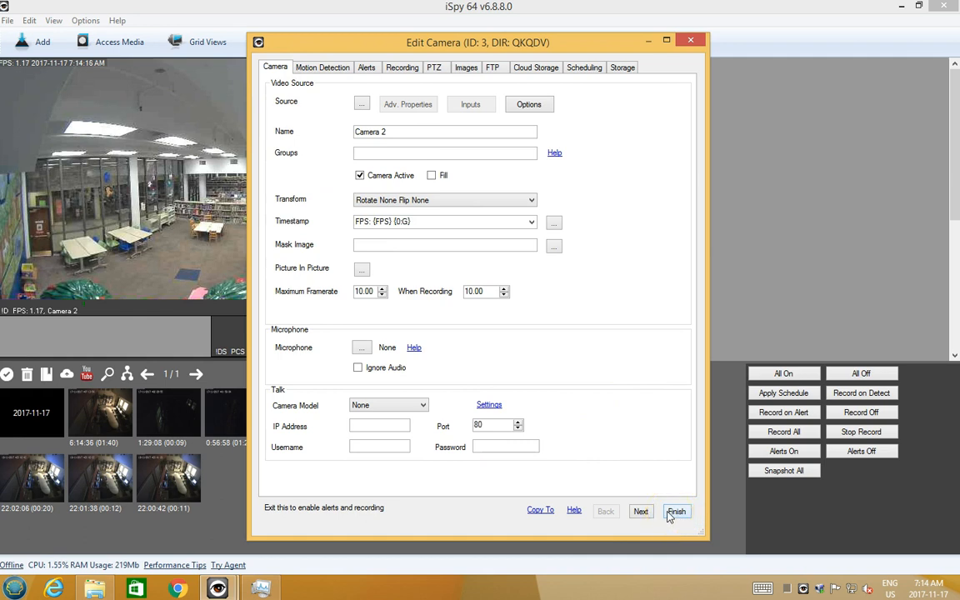
# Step: Save and close Camera 2's settings, leaving its live feed on the workspace
pyautogui.click(677, 510)
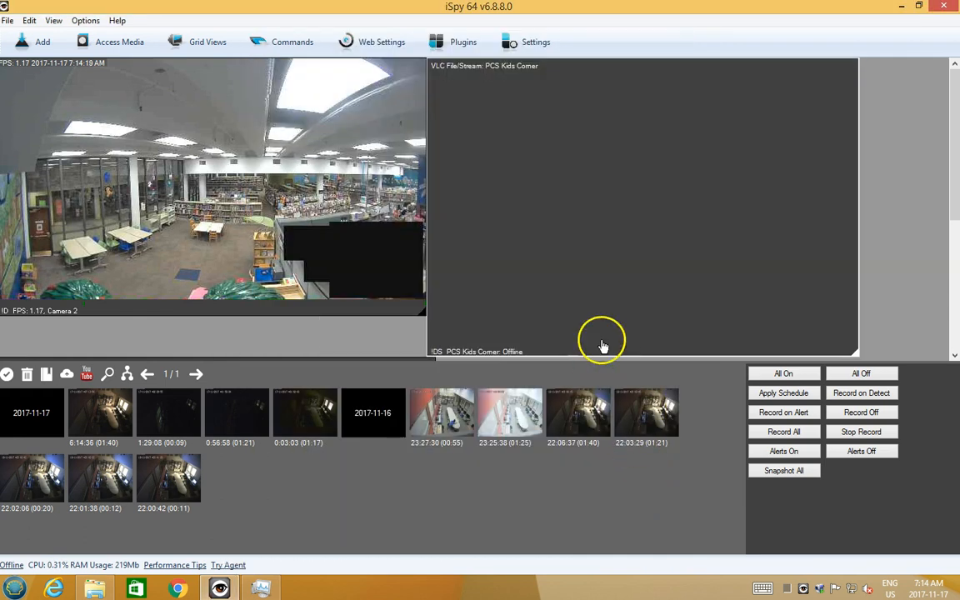
pyautogui.moveTo(197, 200)
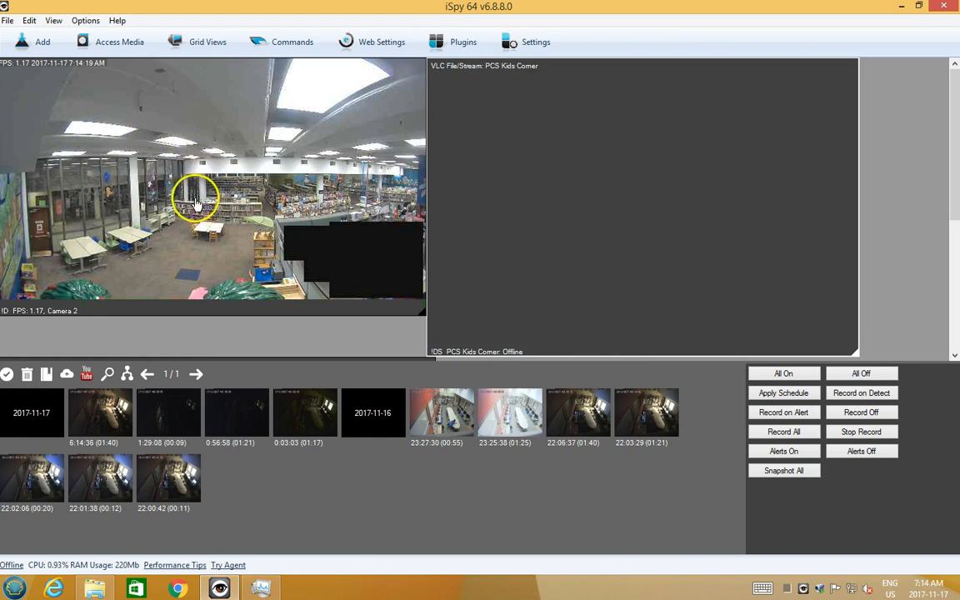
pyautogui.moveTo(275, 230)
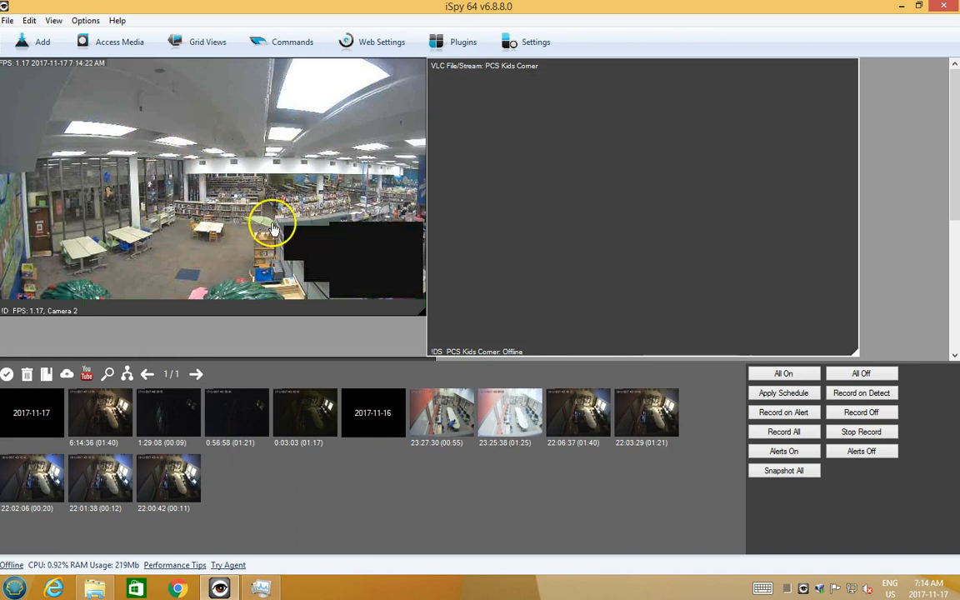
pyautogui.moveTo(254, 210)
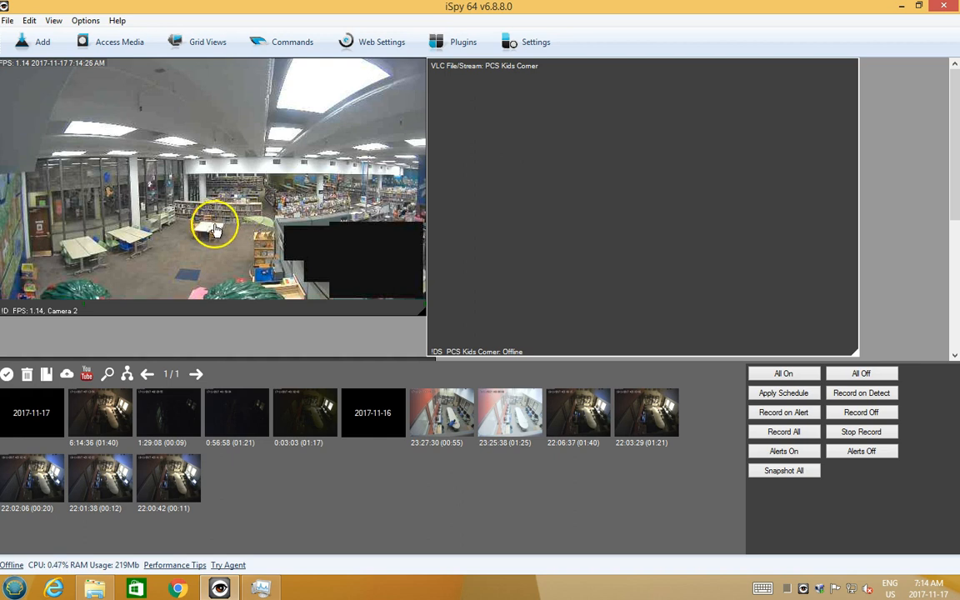
pyautogui.moveTo(57, 163)
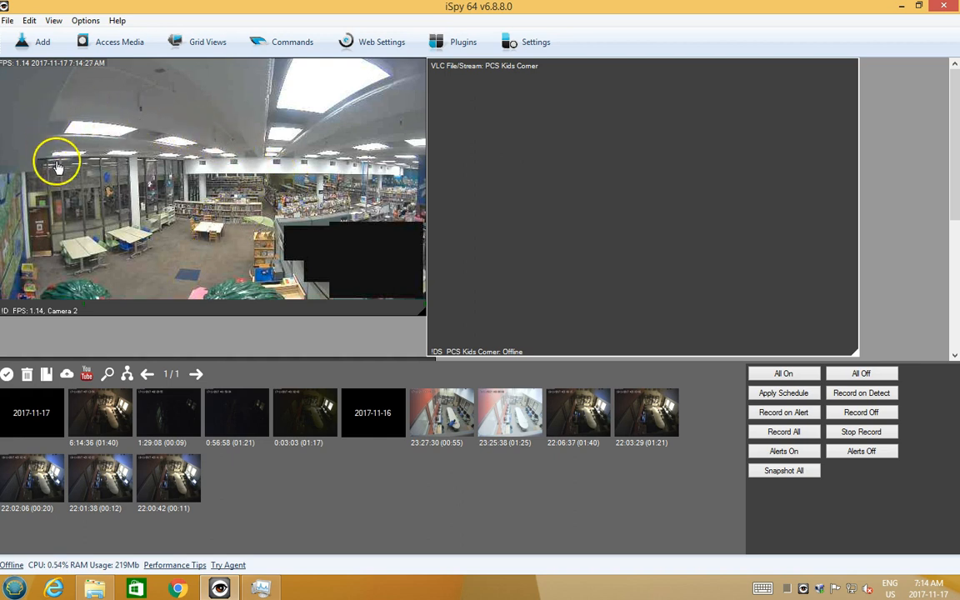
pyautogui.moveTo(273, 317)
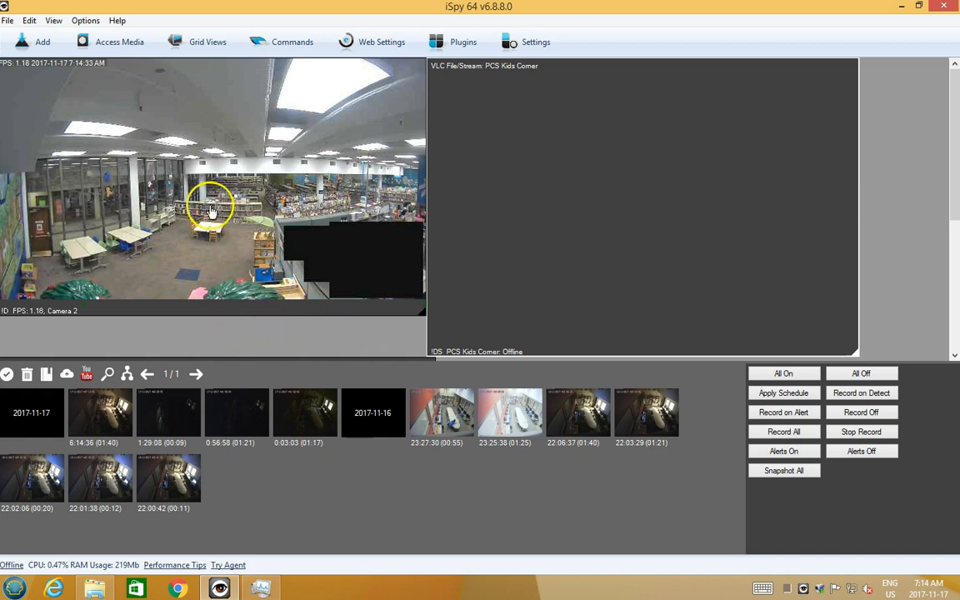
# Step: Remove the old Camera 2 and delete all its associated media
pyautogui.rightClick(210, 208)
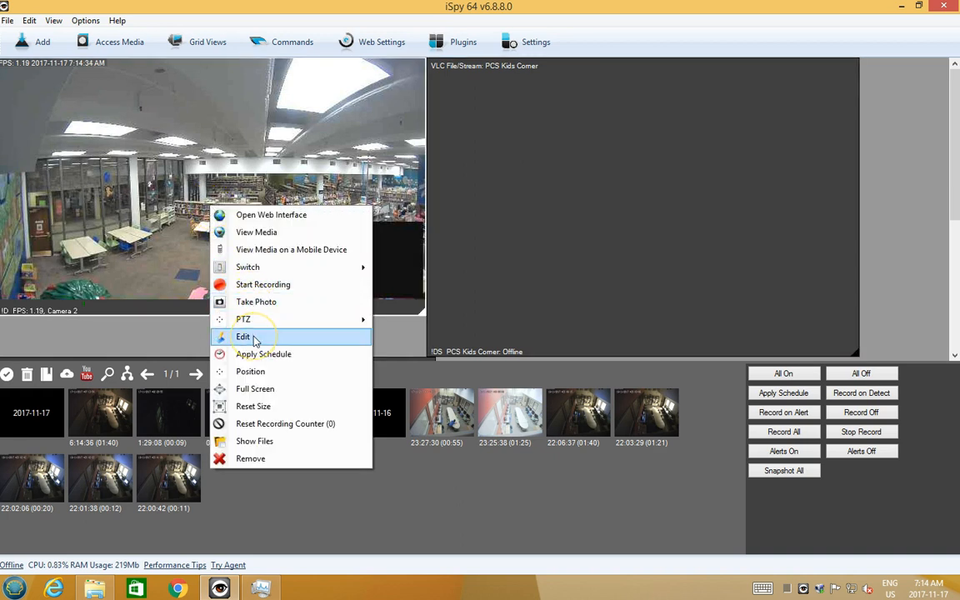
pyautogui.moveTo(279, 458)
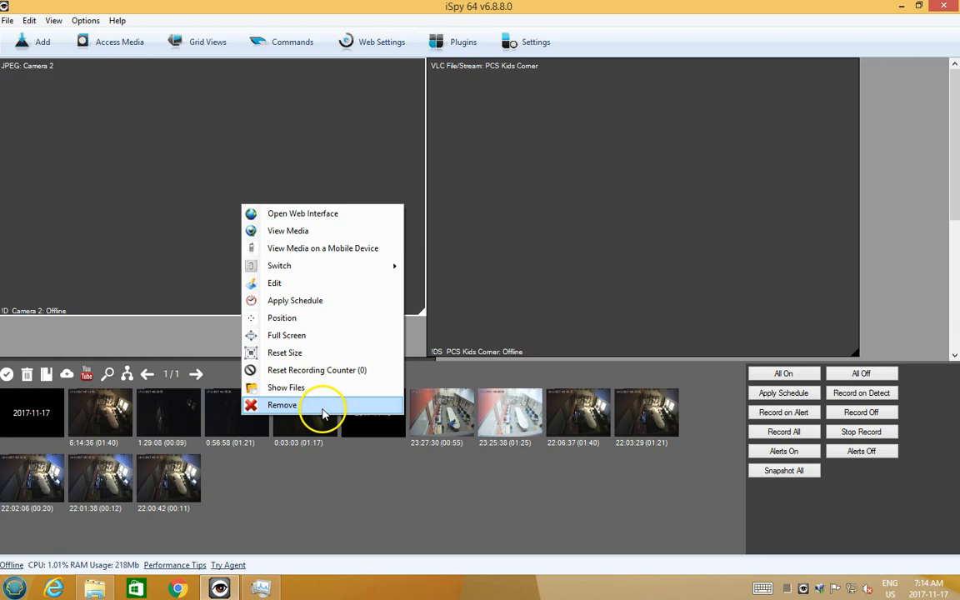
pyautogui.click(282, 405)
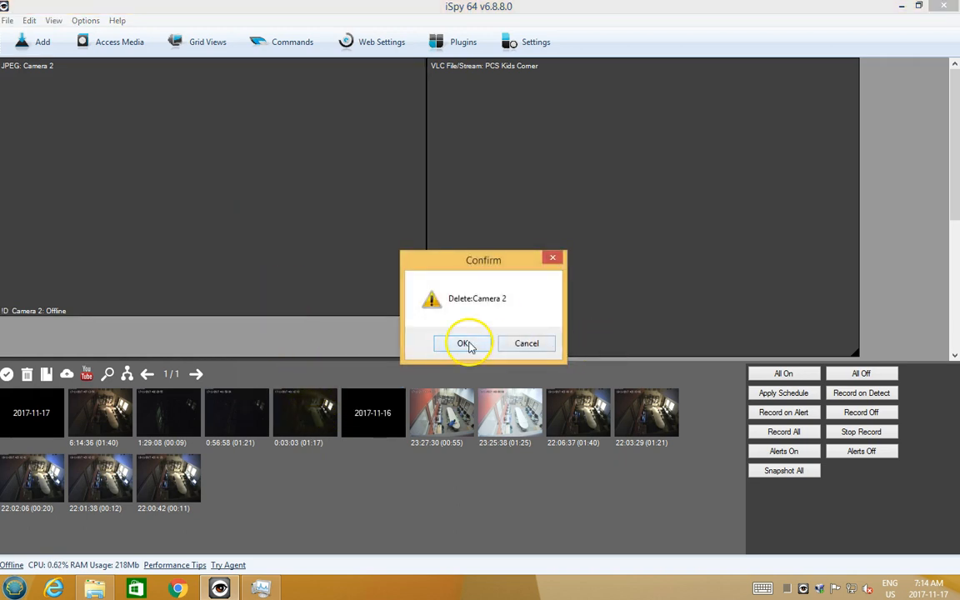
pyautogui.click(464, 344)
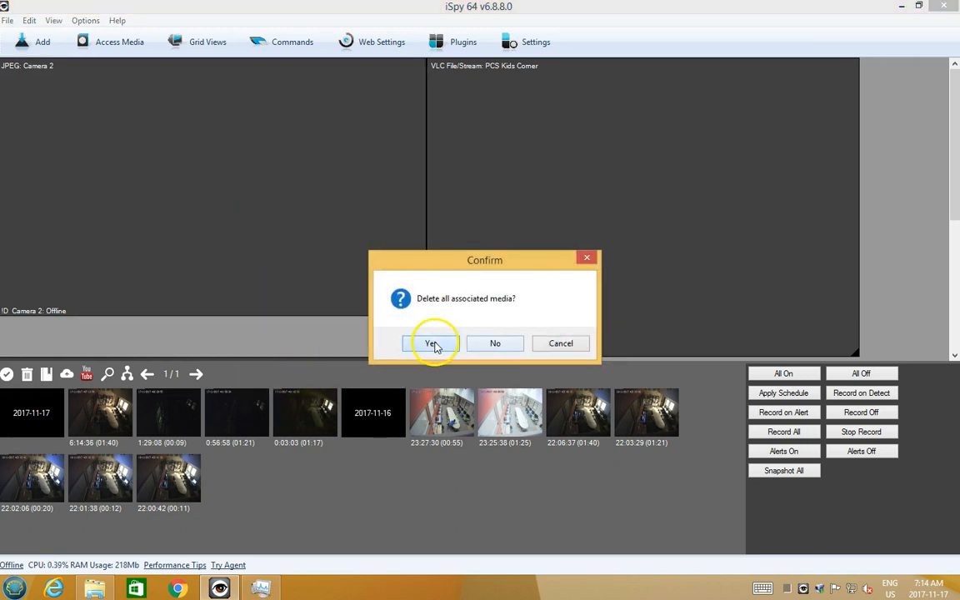
pyautogui.click(433, 343)
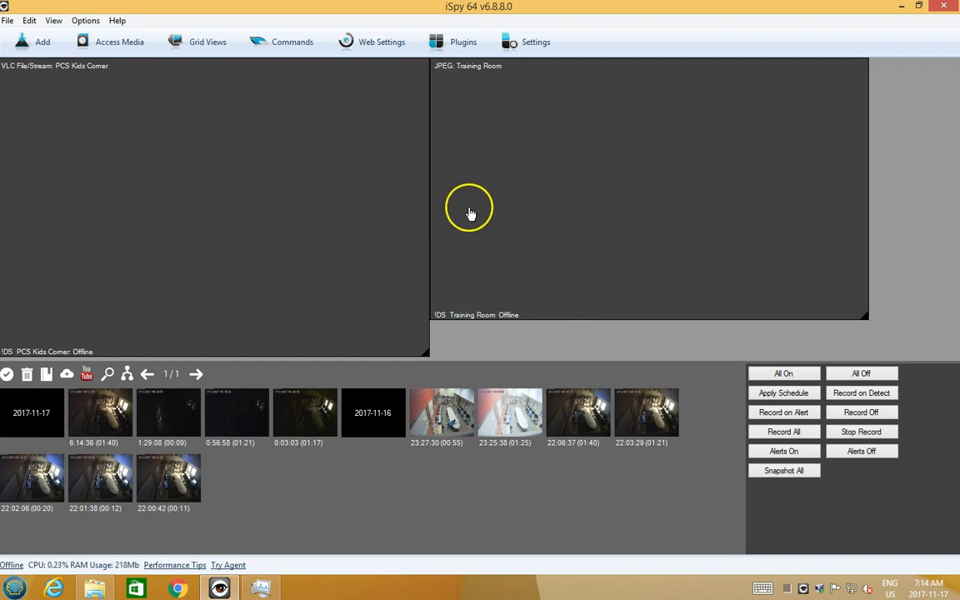
pyautogui.moveTo(832, 226)
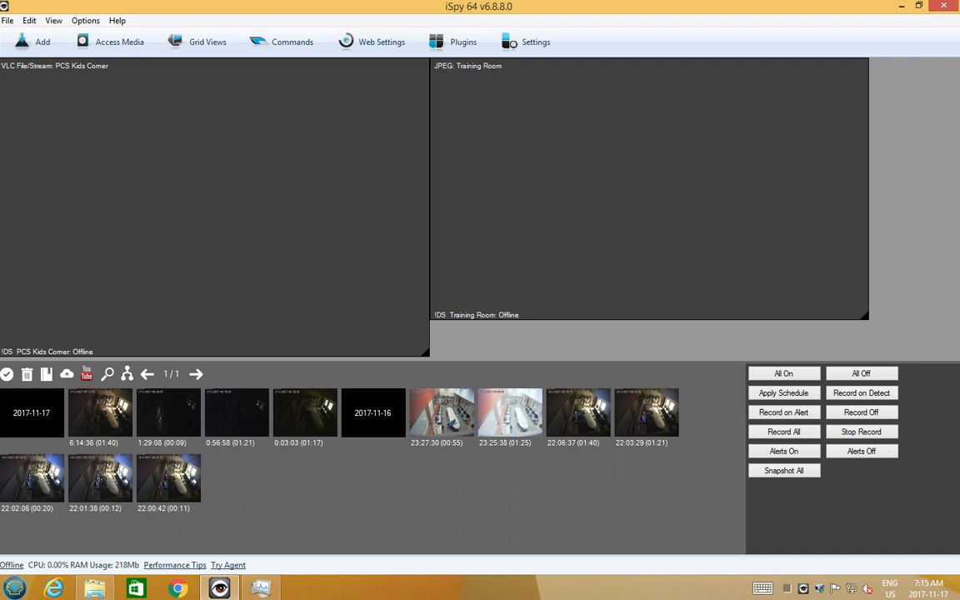
pyautogui.moveTo(947, 187)
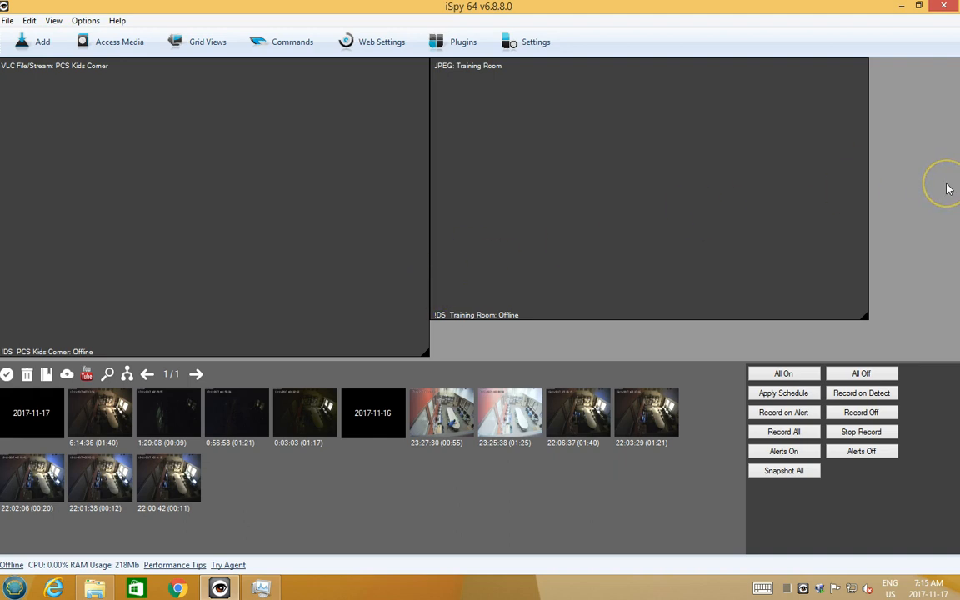
# Step: Bring up the workspace menu for adding cameras, microphones and floor plans
pyautogui.rightClick(947, 187)
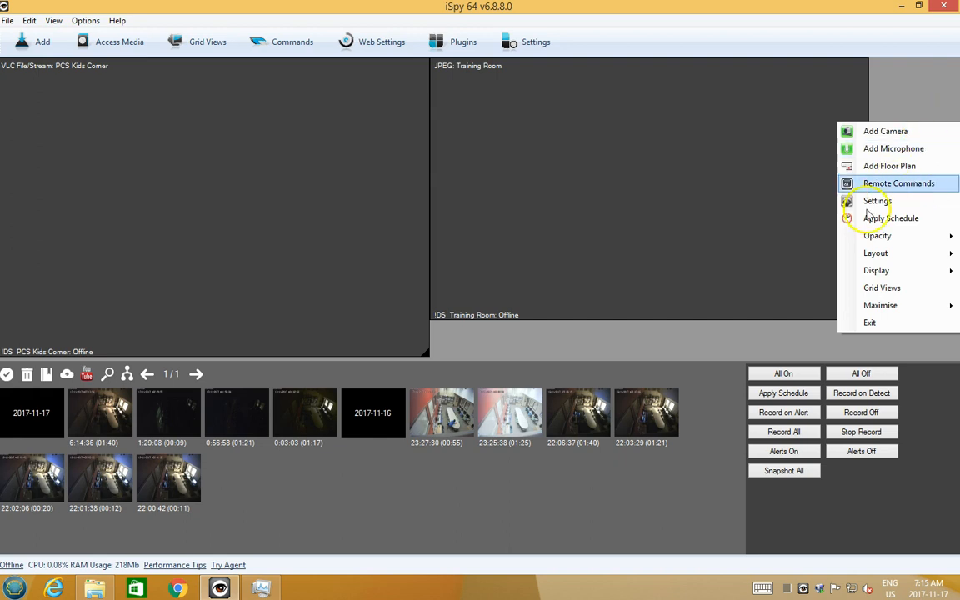
pyautogui.moveTo(885, 130)
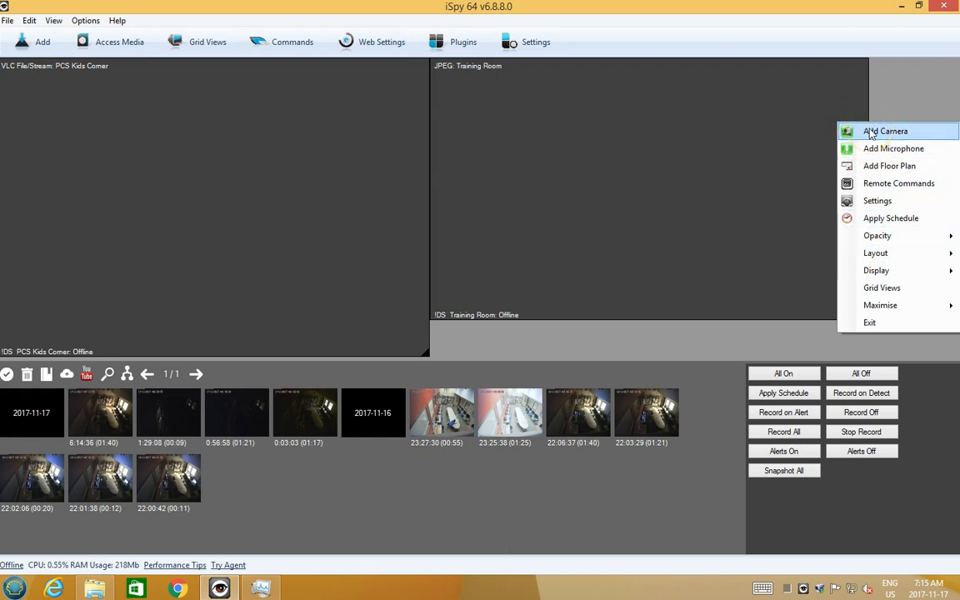
pyautogui.moveTo(914, 83)
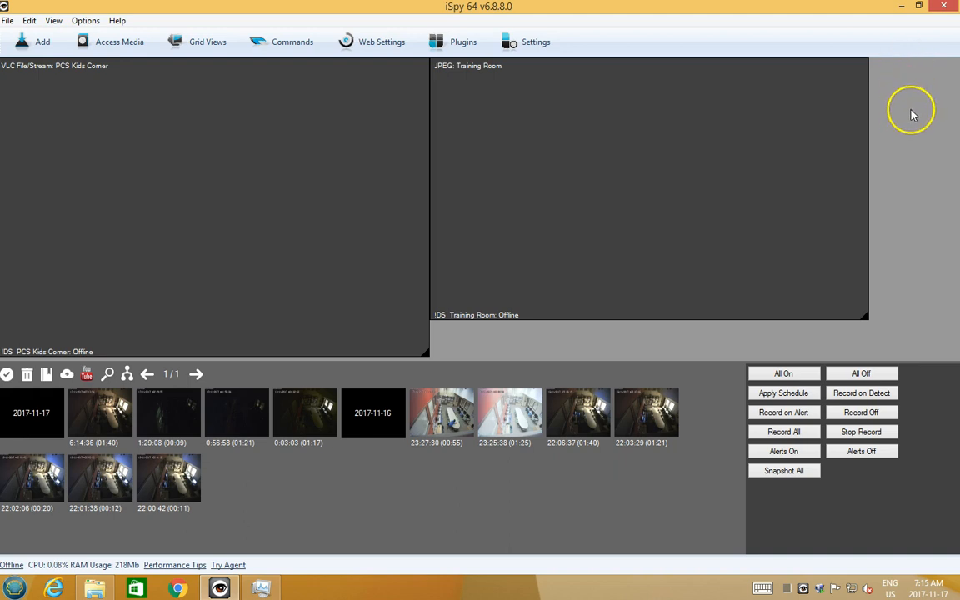
pyautogui.moveTo(907, 123)
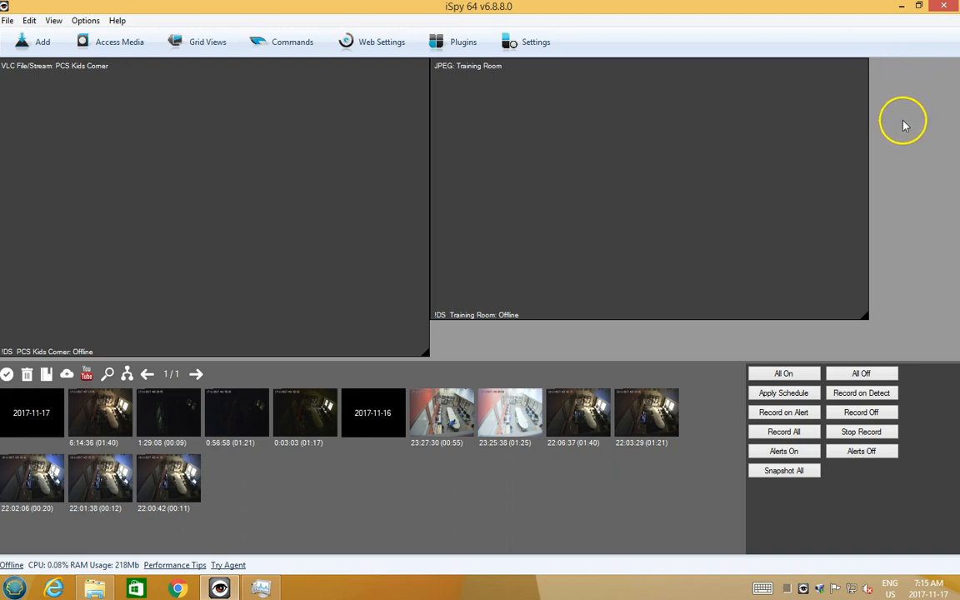
pyautogui.rightClick(903, 120)
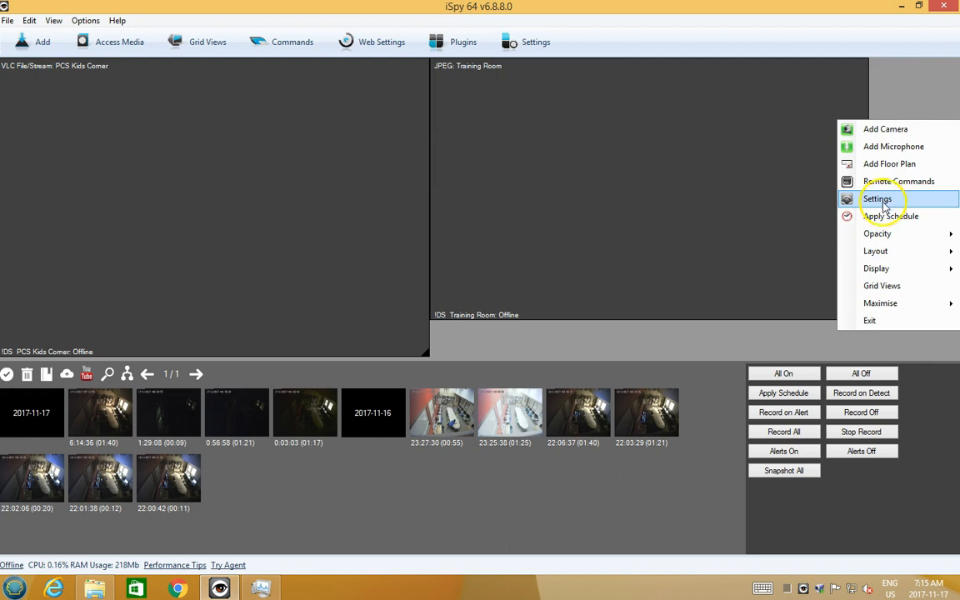
pyautogui.moveTo(889, 170)
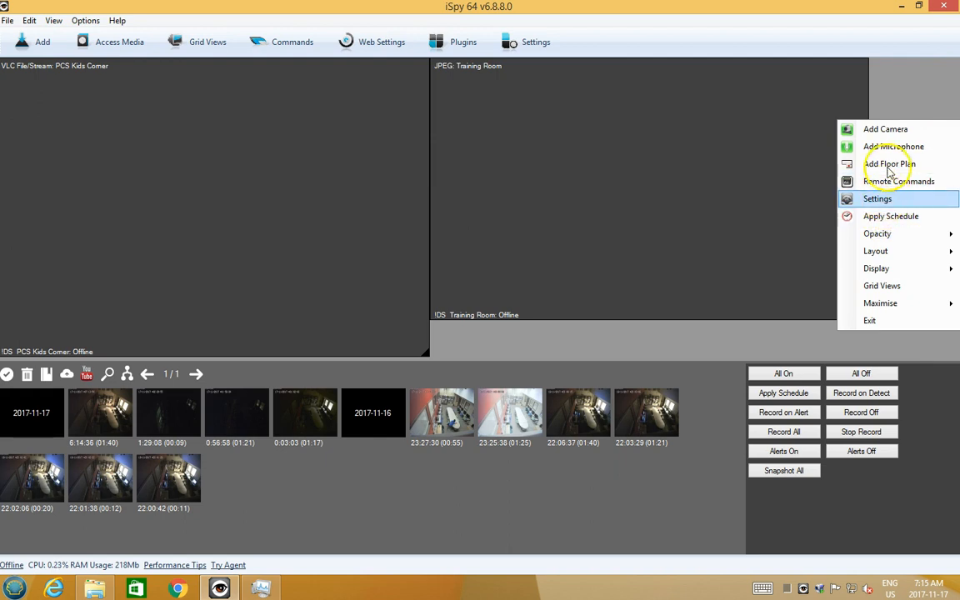
# Step: Add a new camera fed by a VLC RTSP stream with --rtsp-caching=100
pyautogui.click(885, 128)
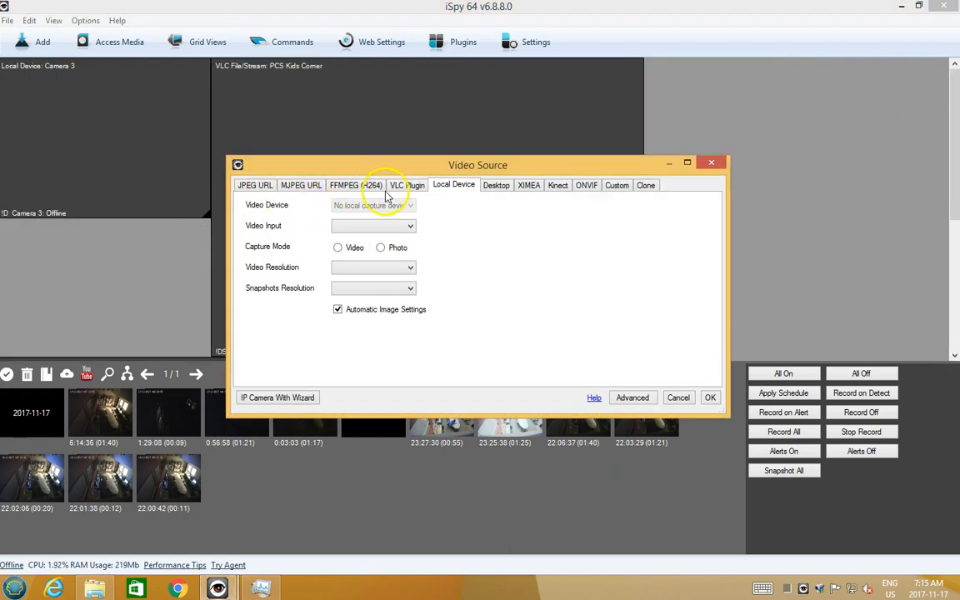
pyautogui.click(407, 183)
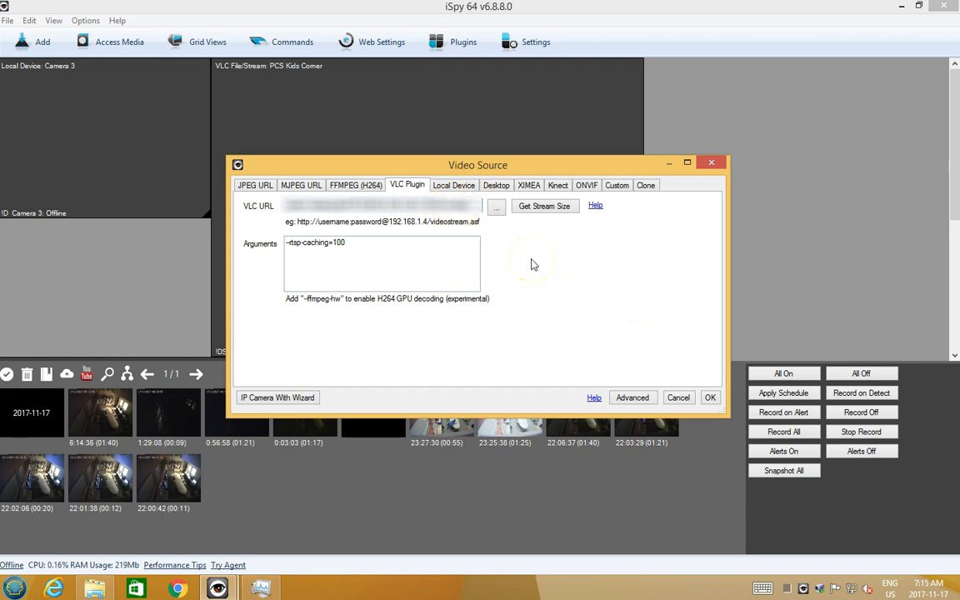
pyautogui.moveTo(457, 217)
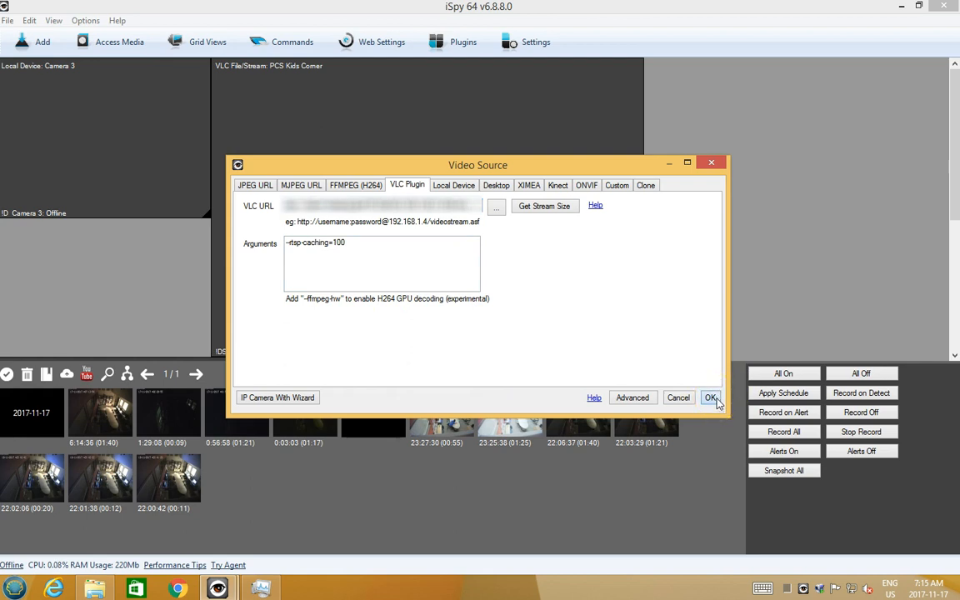
pyautogui.click(710, 397)
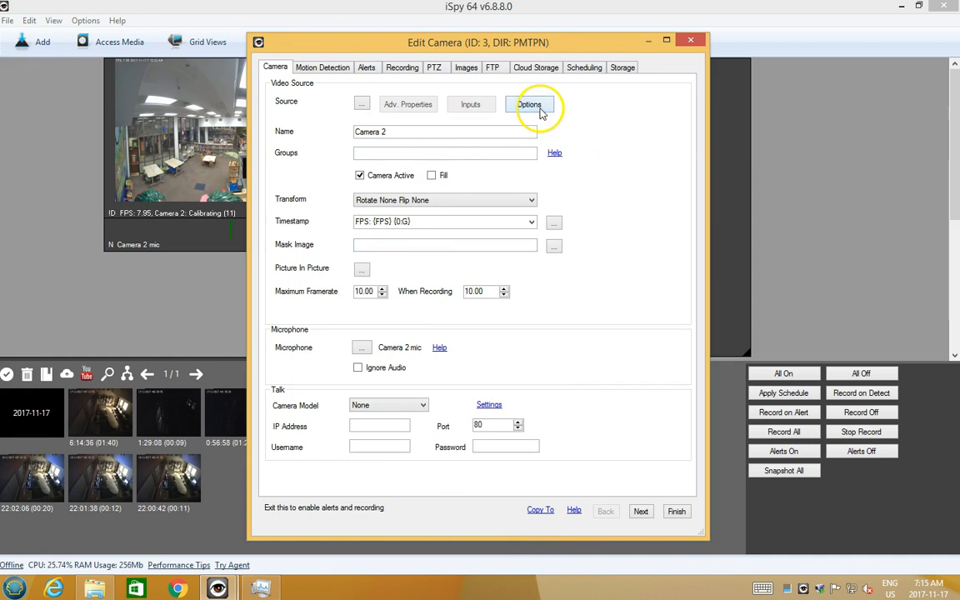
# Step: Set Camera 2 to resize its stream to 1280 x 720 and save it without clearing the existing folder
pyautogui.click(530, 103)
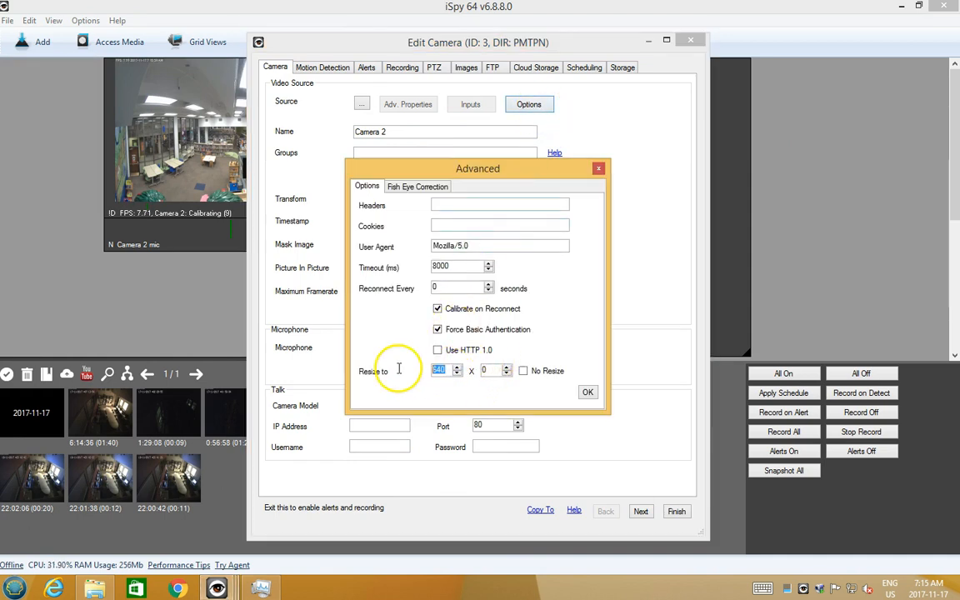
pyautogui.write('1280')
pyautogui.click(497, 371)
pyautogui.write('720')
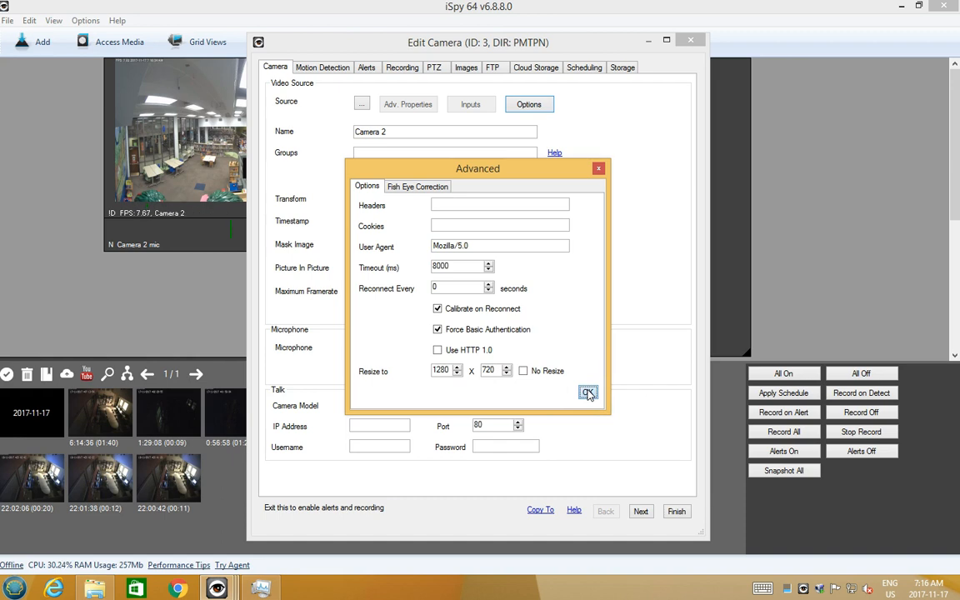
pyautogui.click(589, 394)
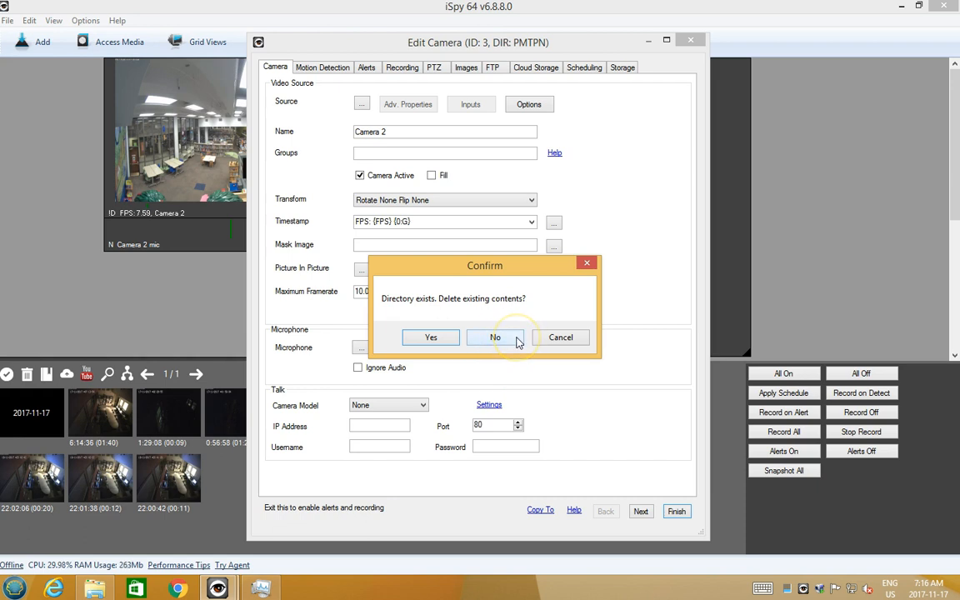
pyautogui.click(495, 337)
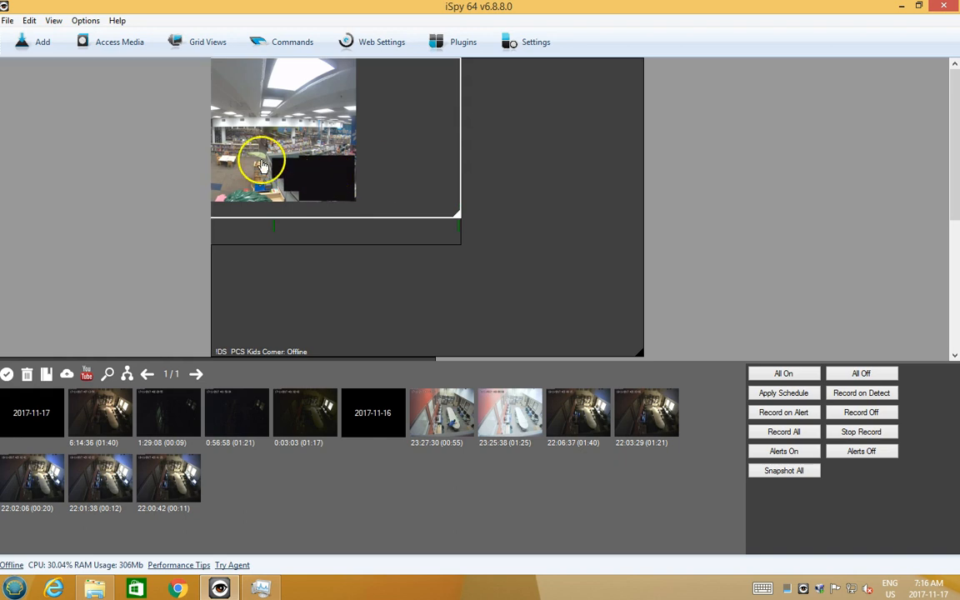
# Step: Reopen Camera 2's settings and check its motion detection zones and general settings
pyautogui.rightClick(503, 230)
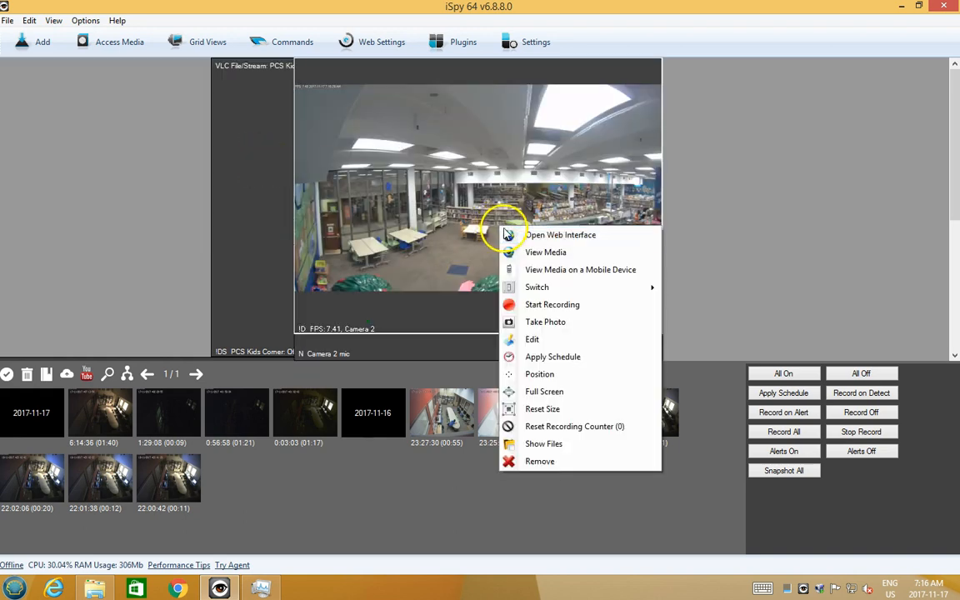
pyautogui.moveTo(546, 340)
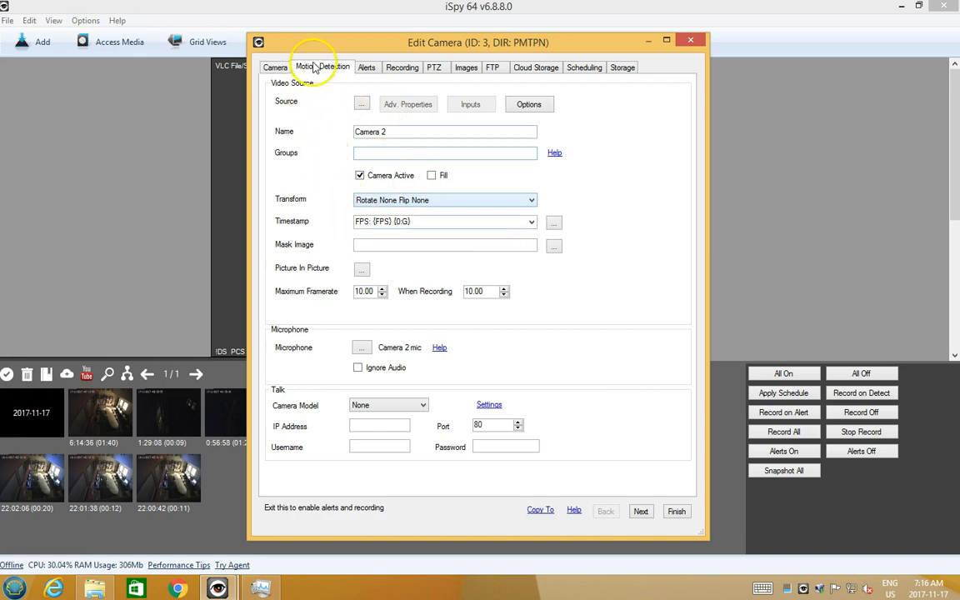
pyautogui.click(324, 67)
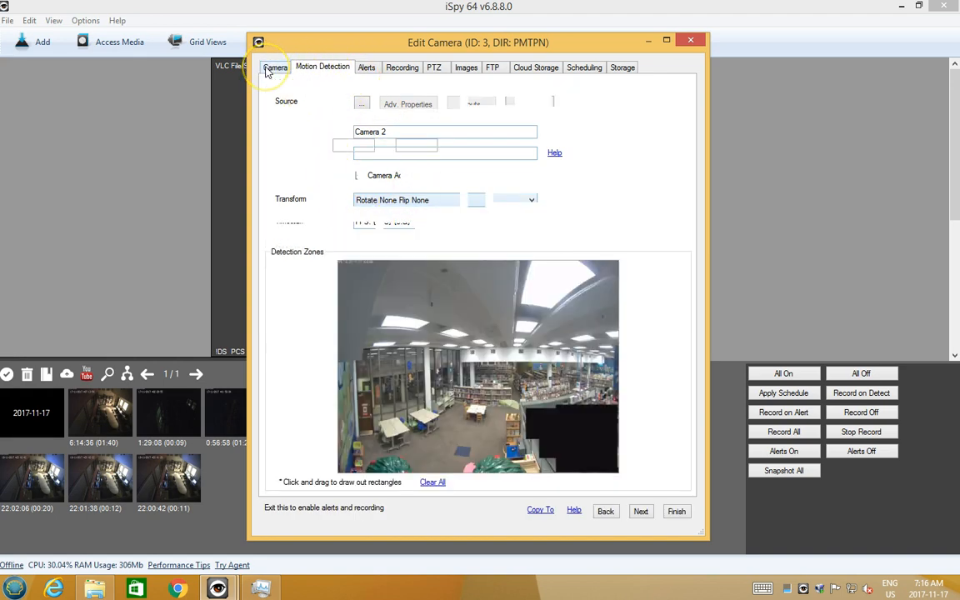
pyautogui.click(275, 67)
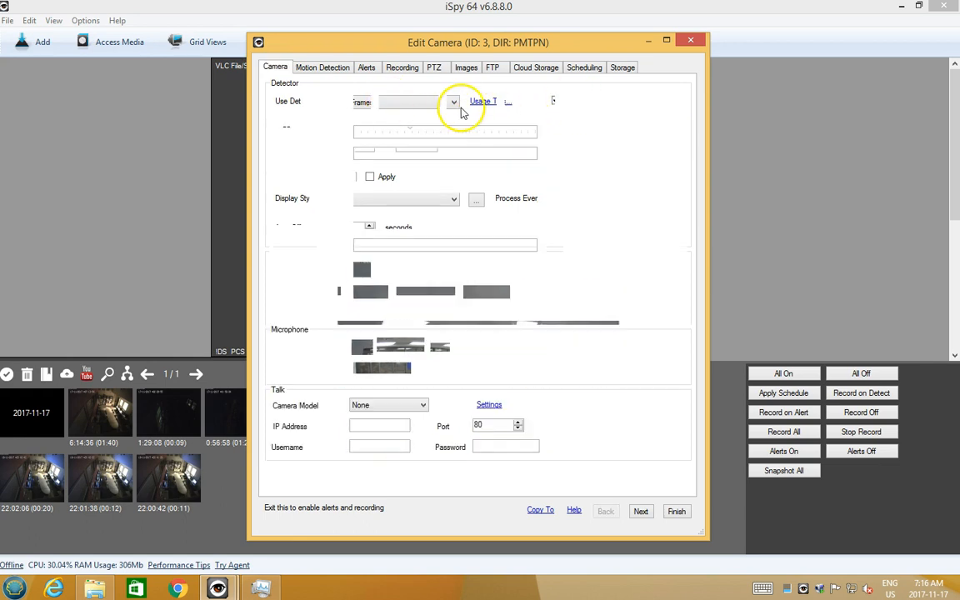
pyautogui.click(275, 67)
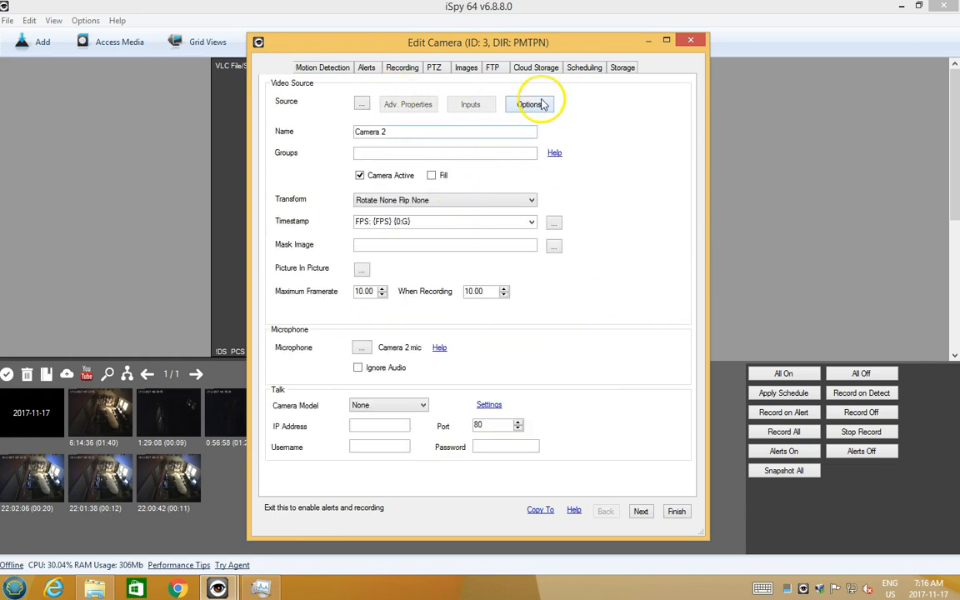
# Step: Reconfirm the 1280 x 720 resize in the source options and save Camera 2's settings
pyautogui.click(530, 104)
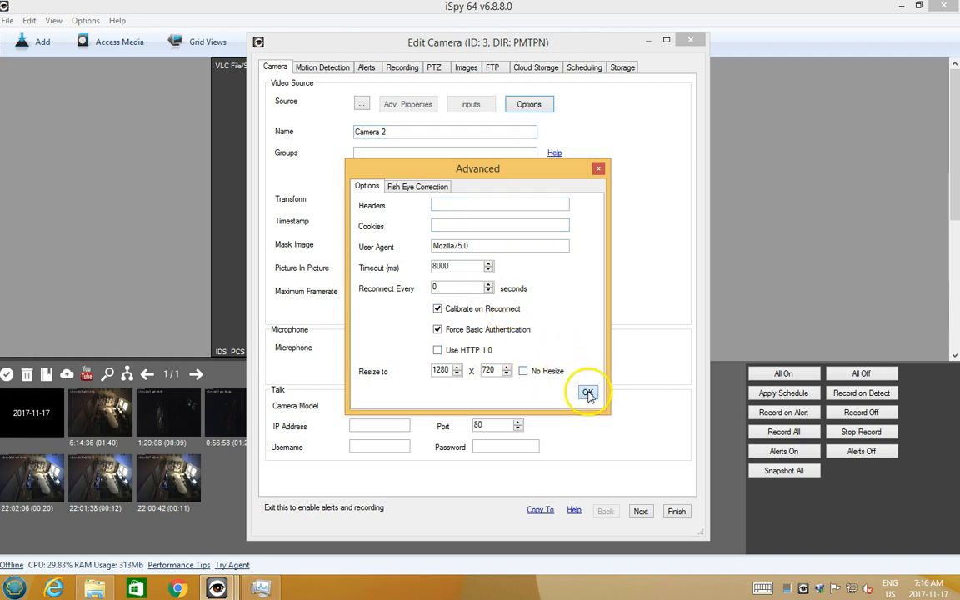
pyautogui.click(588, 394)
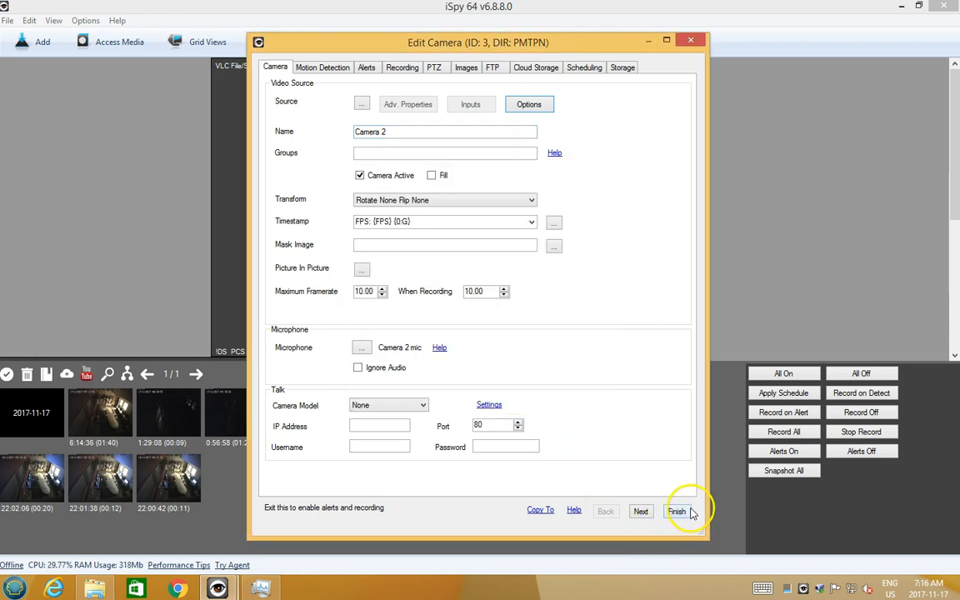
pyautogui.click(677, 510)
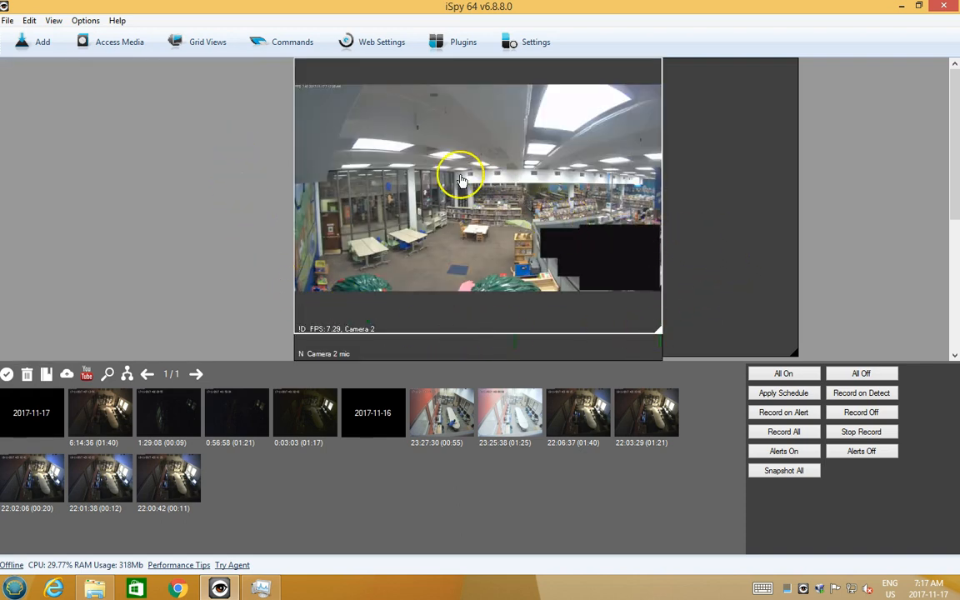
pyautogui.moveTo(406, 233)
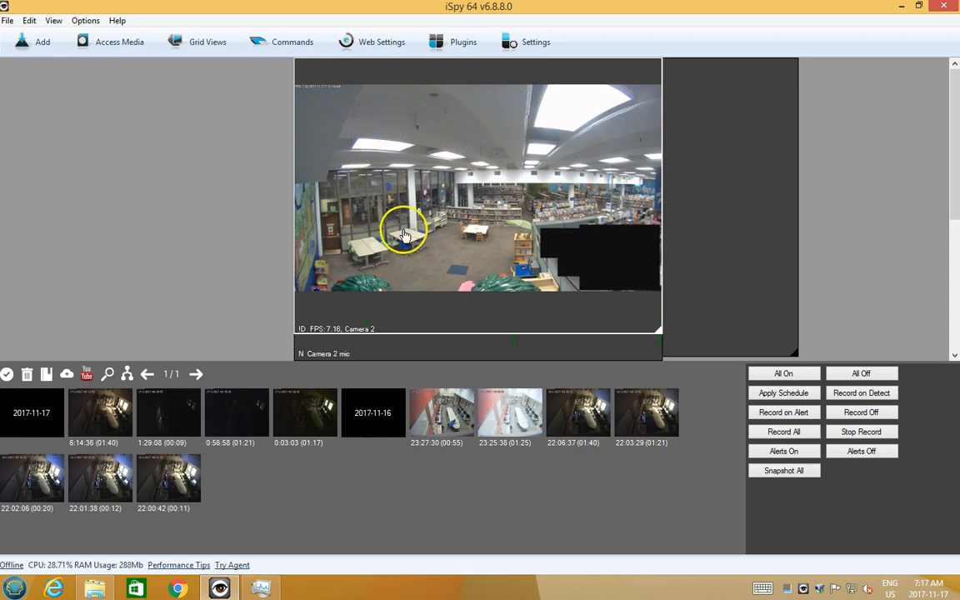
pyautogui.moveTo(516, 114)
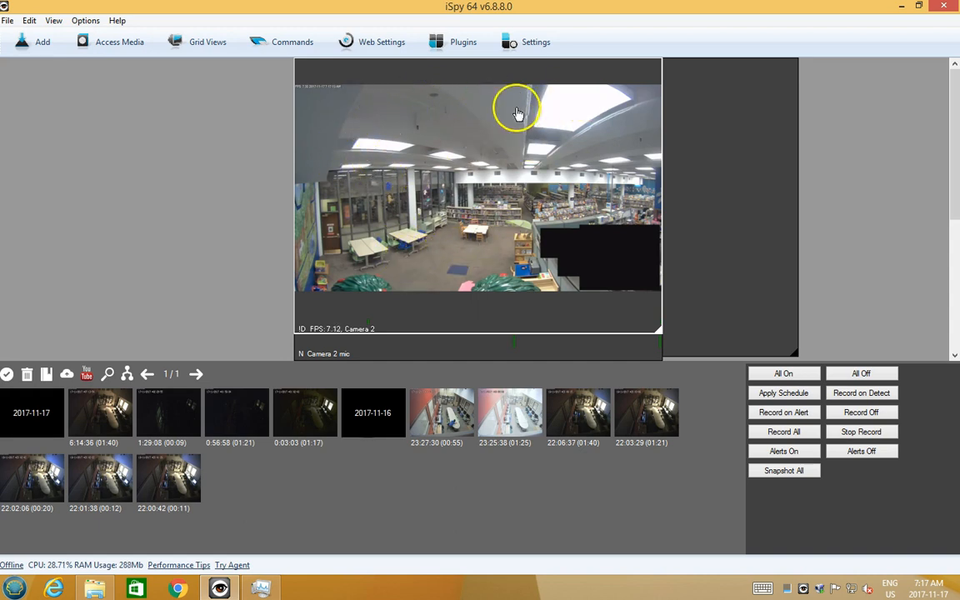
# Step: Reopen Camera 2's settings, review its VLC source and close the dialogs
pyautogui.rightClick(517, 114)
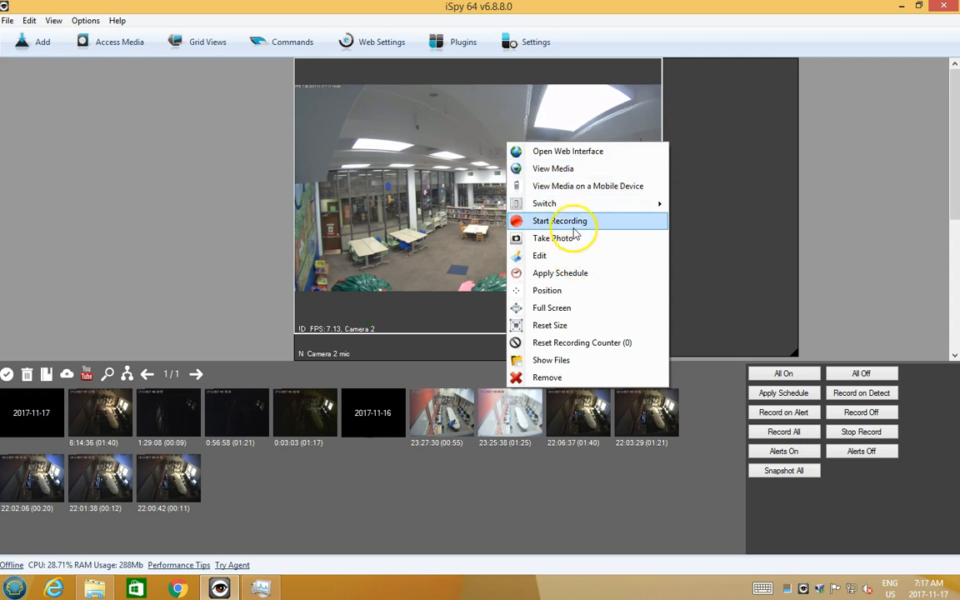
pyautogui.moveTo(561, 257)
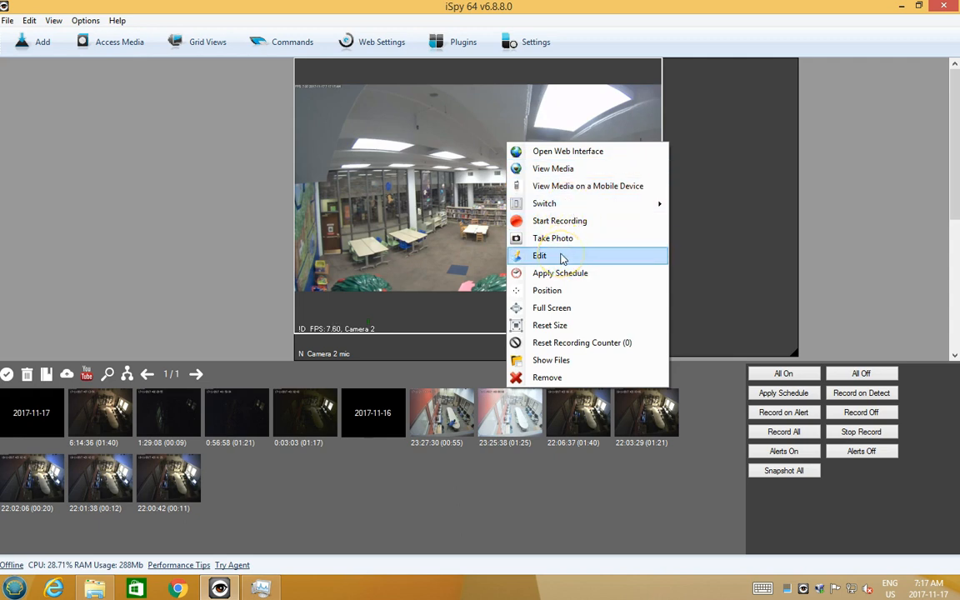
pyautogui.click(559, 253)
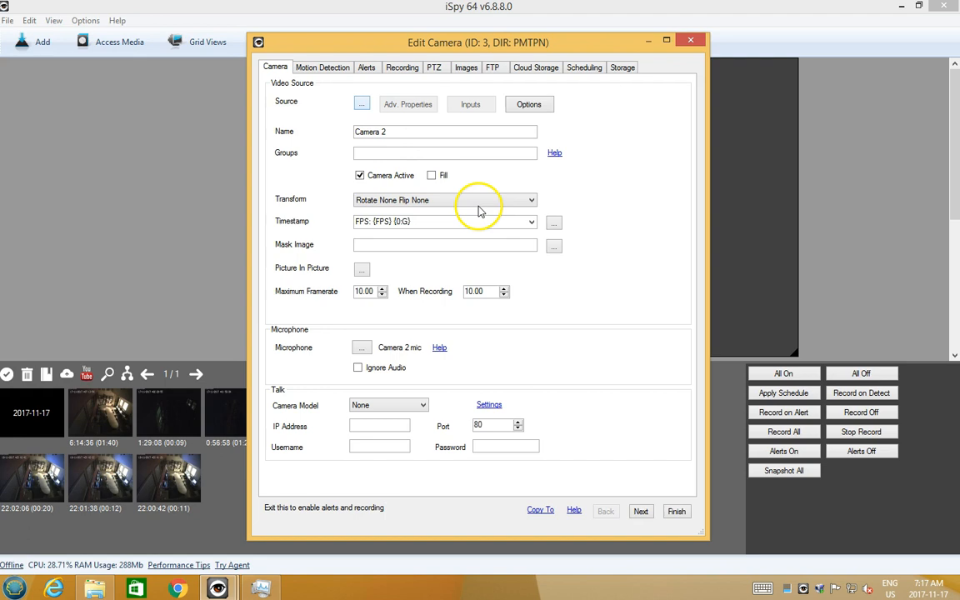
pyautogui.click(361, 103)
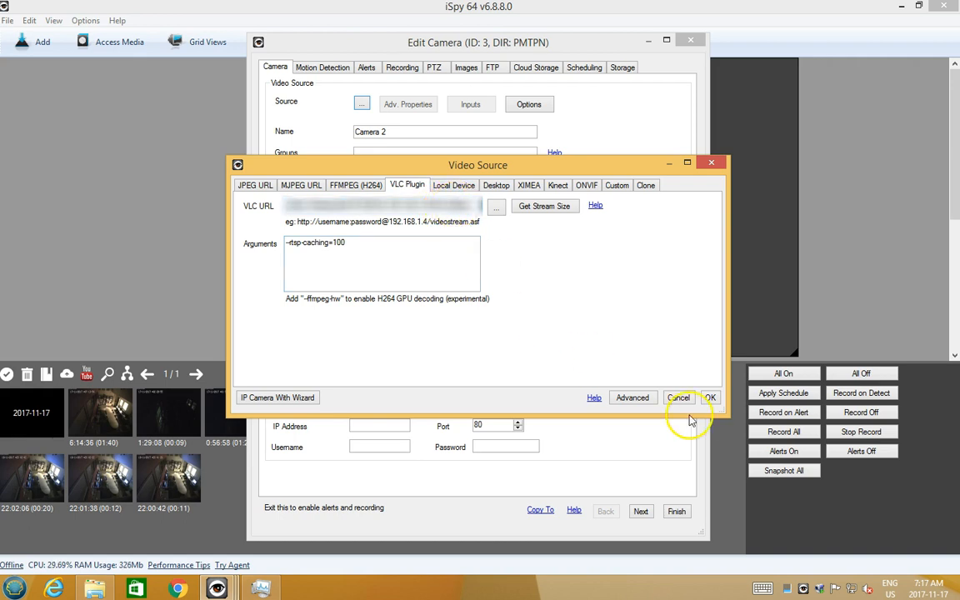
pyautogui.click(678, 397)
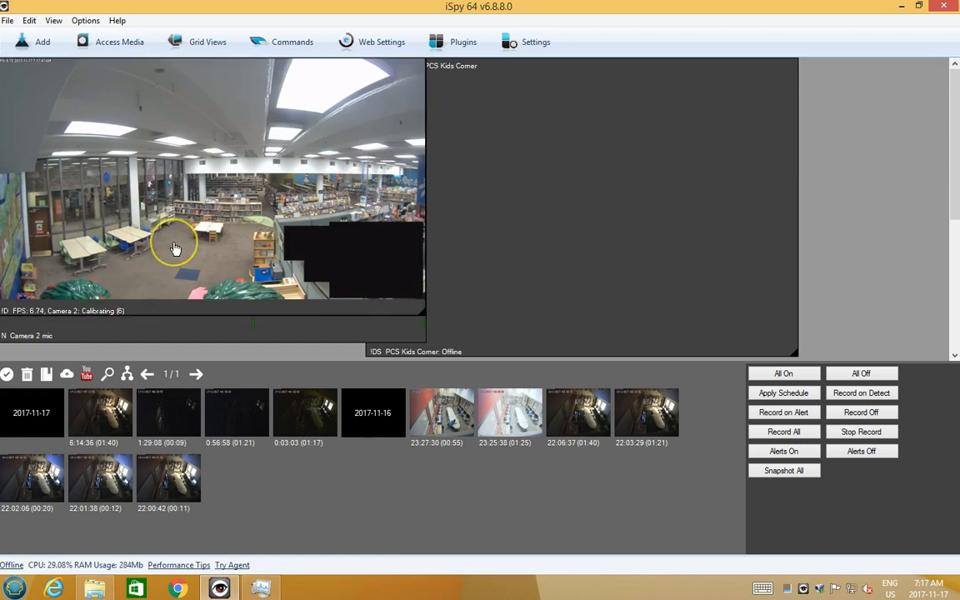
pyautogui.moveTo(110, 315)
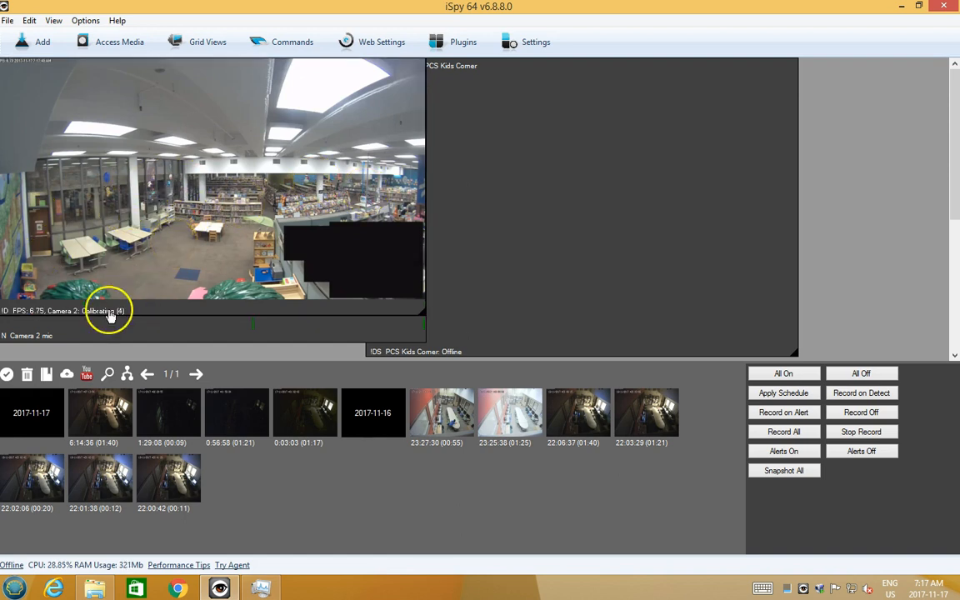
pyautogui.moveTo(153, 139)
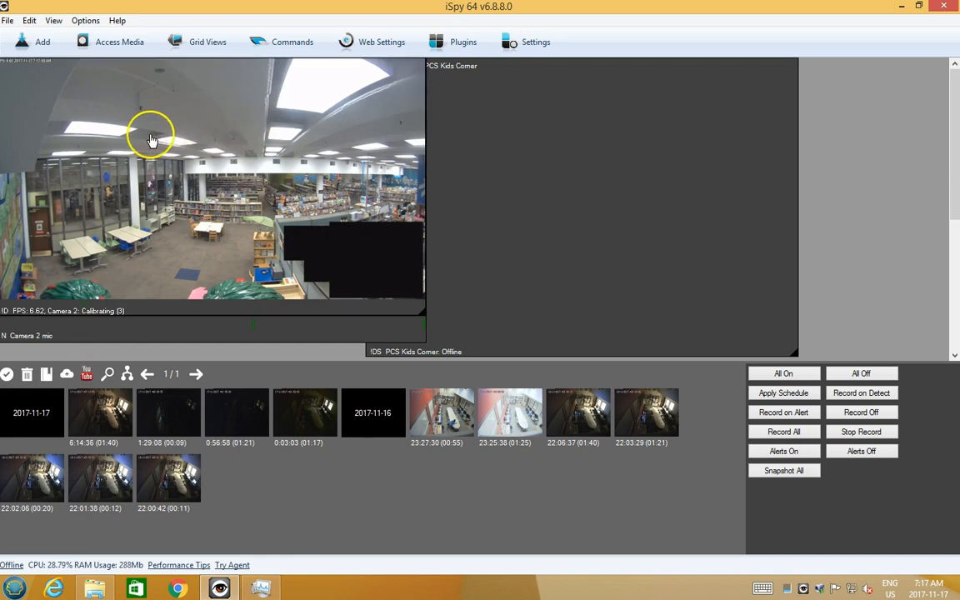
pyautogui.moveTo(230, 250)
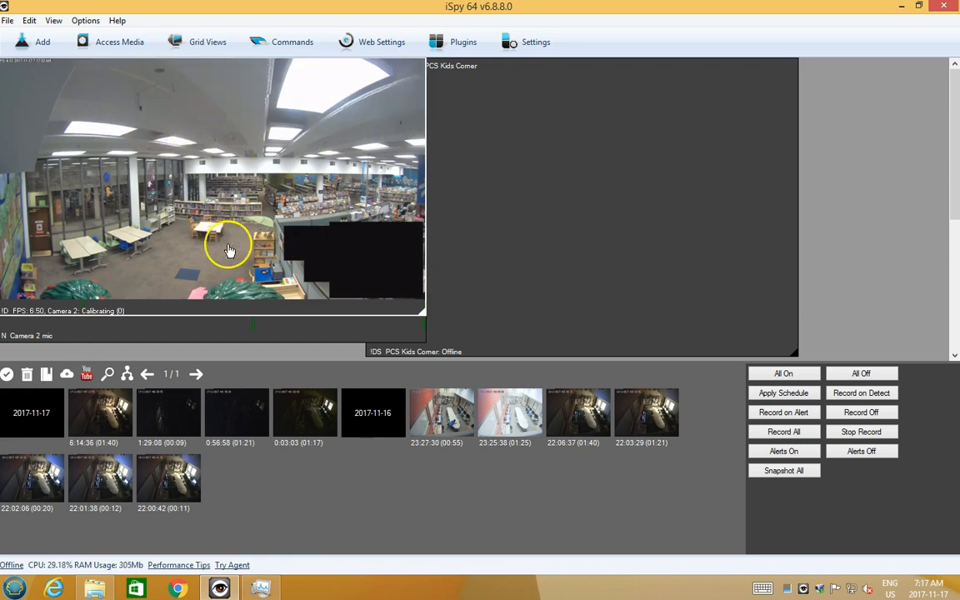
# Step: Switch Camera 2 off so it shows Offline, then bring up its options menu again
pyautogui.rightClick(230, 250)
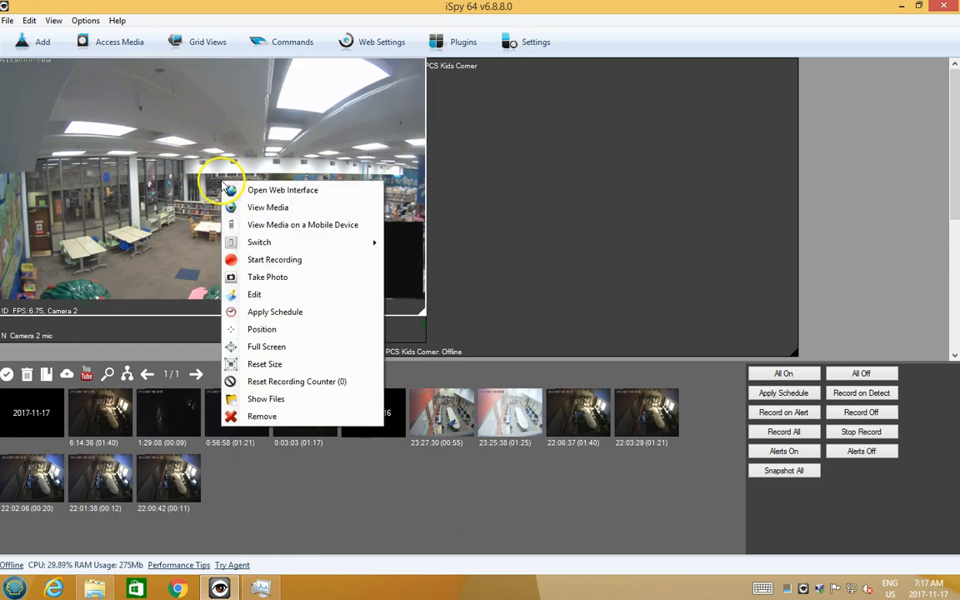
pyautogui.moveTo(303, 242)
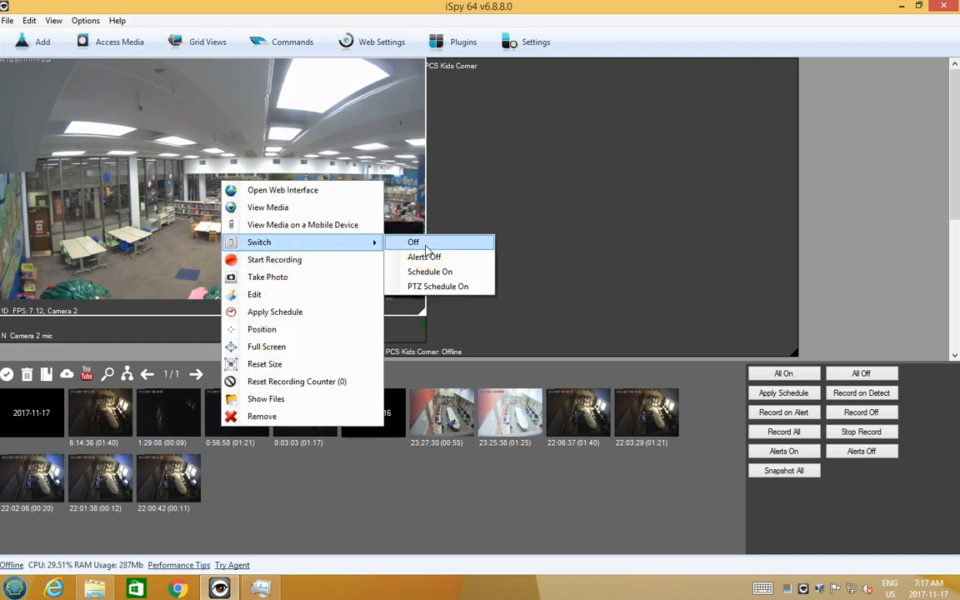
pyautogui.click(414, 242)
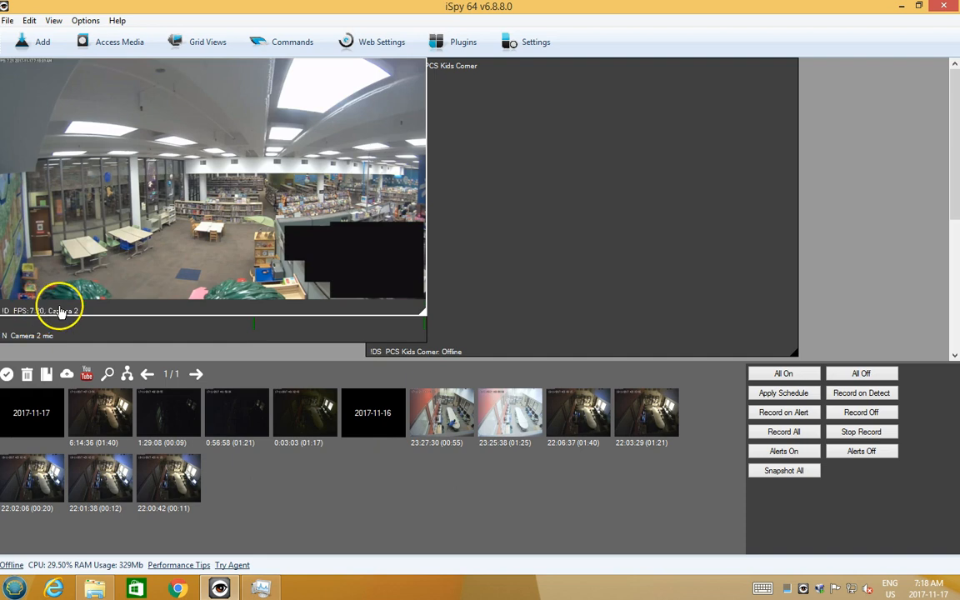
pyautogui.moveTo(137, 248)
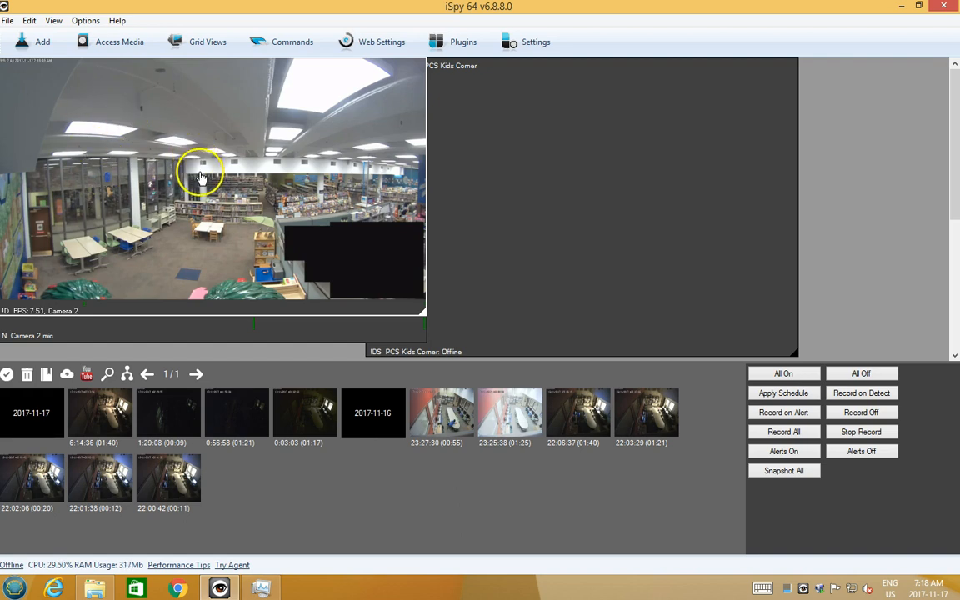
pyautogui.rightClick(200, 175)
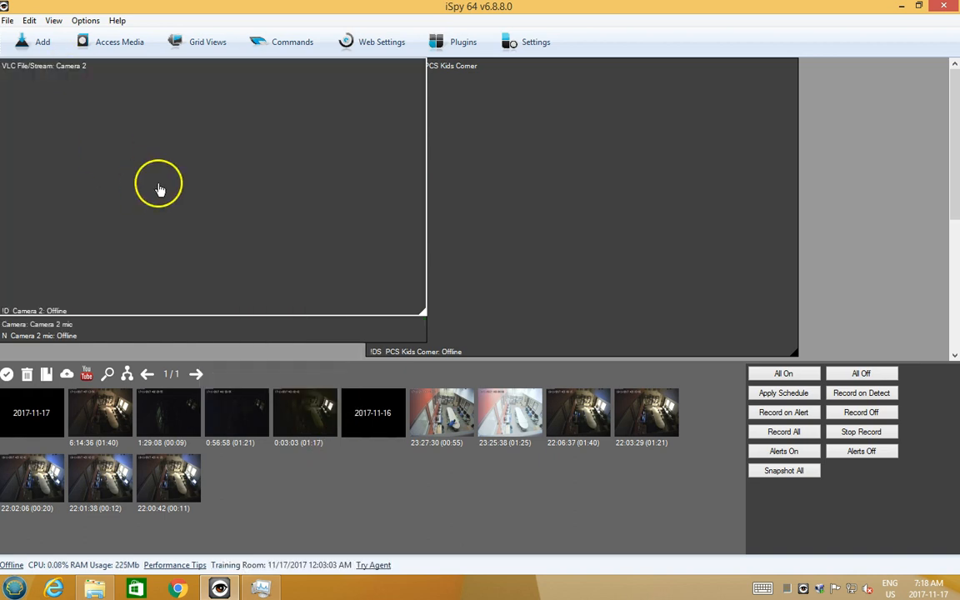
pyautogui.rightClick(160, 185)
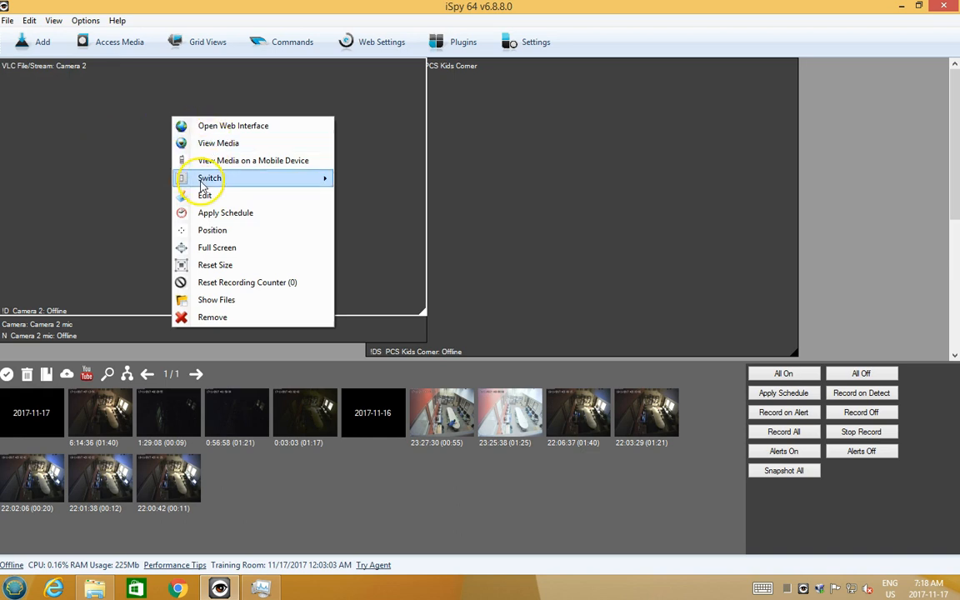
pyautogui.moveTo(204, 195)
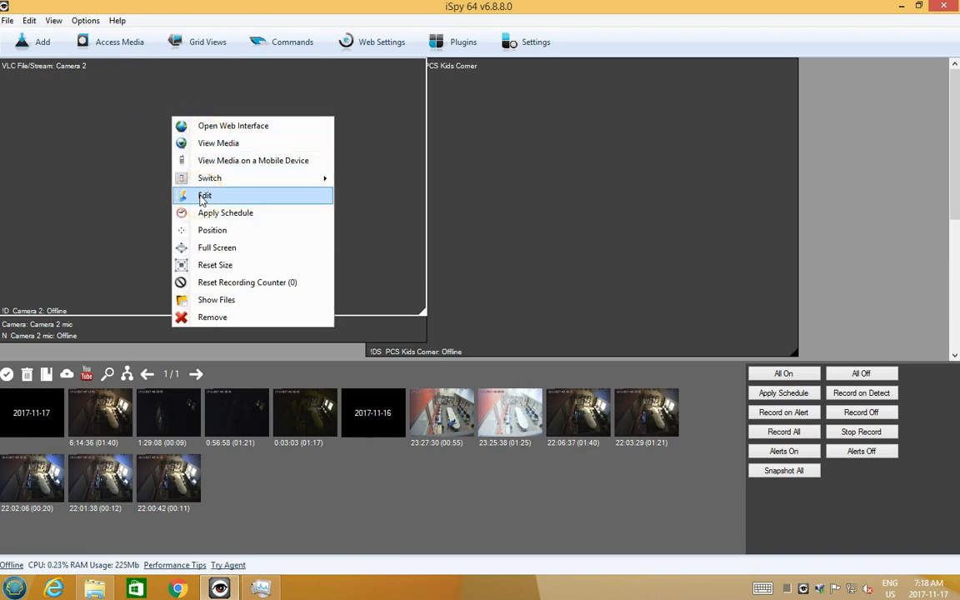
# Step: Edit Camera 2's settings, review the Storage and Scheduling pages and toggle Enable Storage Management
pyautogui.click(203, 195)
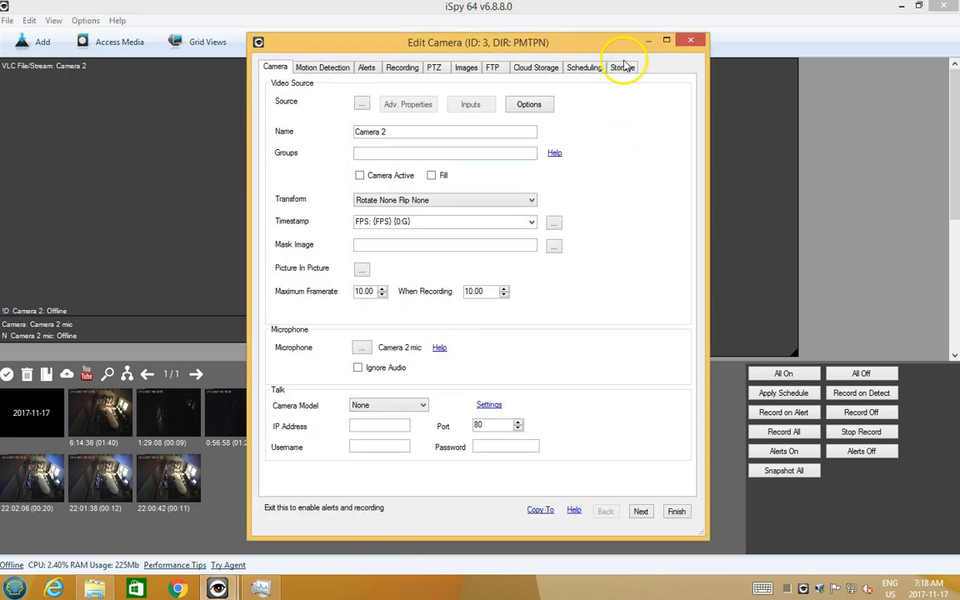
pyautogui.click(623, 66)
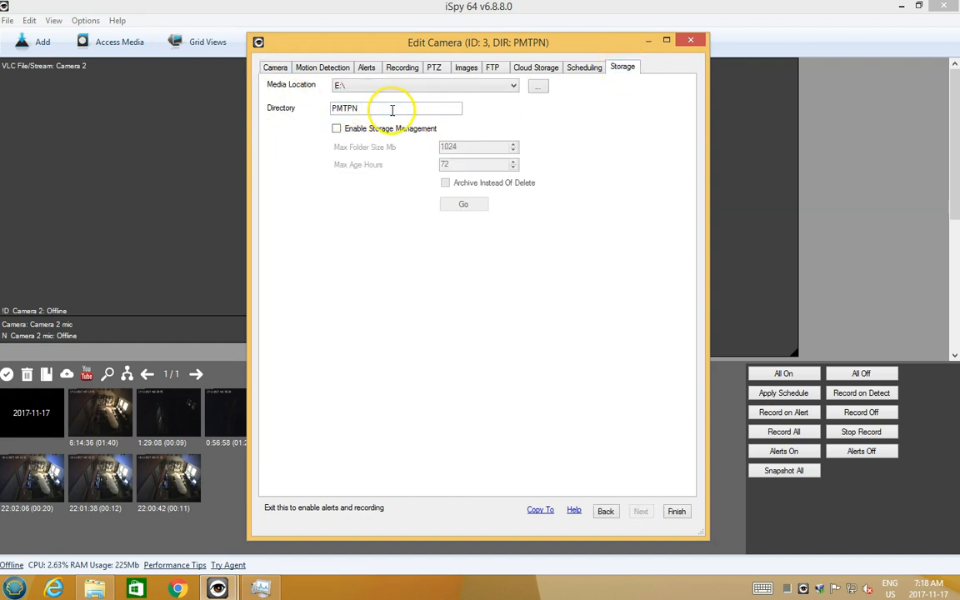
pyautogui.moveTo(370, 146)
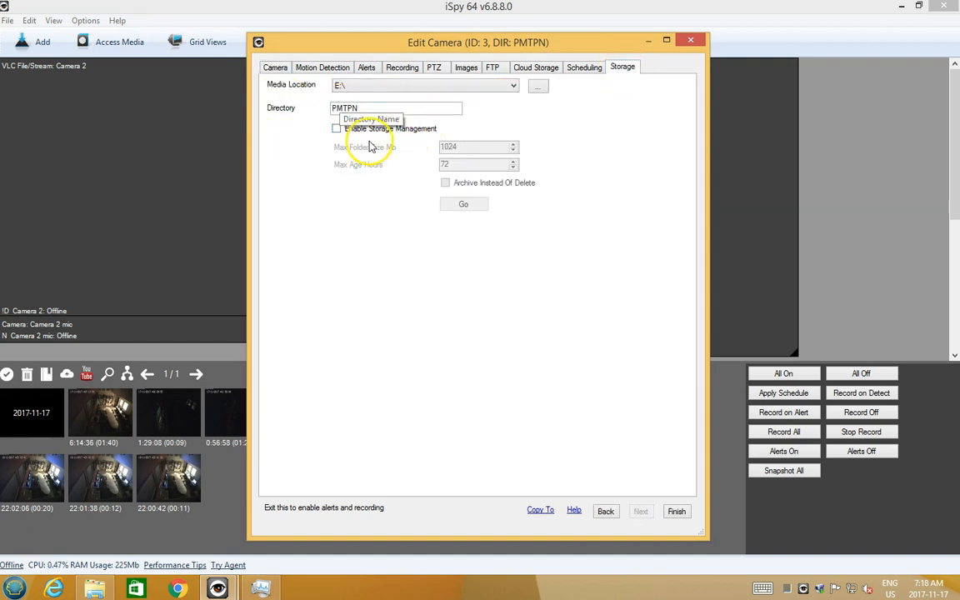
pyautogui.click(583, 66)
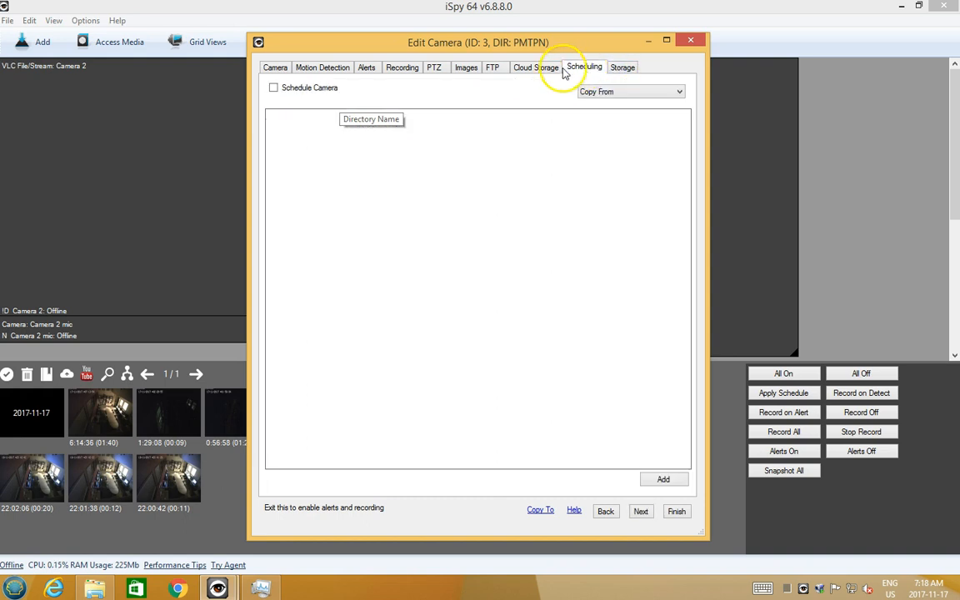
pyautogui.click(624, 67)
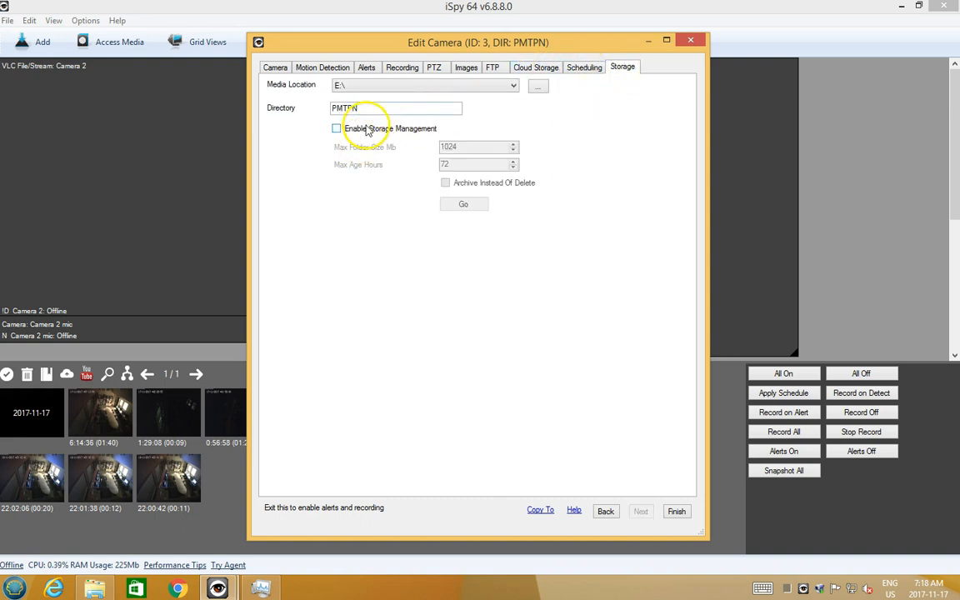
pyautogui.click(336, 127)
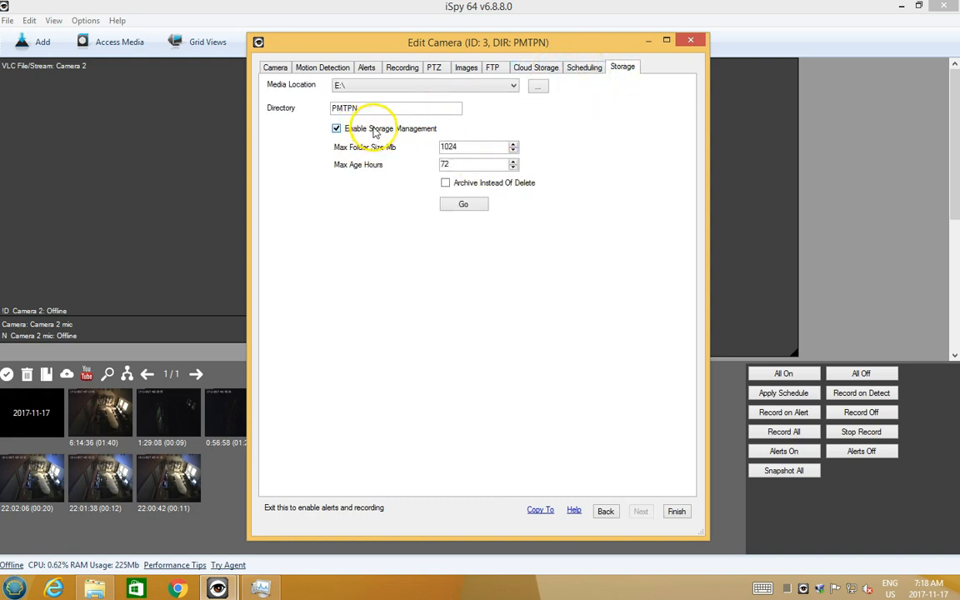
# Step: Review the Scheduling, FTP, Images and Recording pages, ending back on Storage (E:\, PMTPN)
pyautogui.click(583, 67)
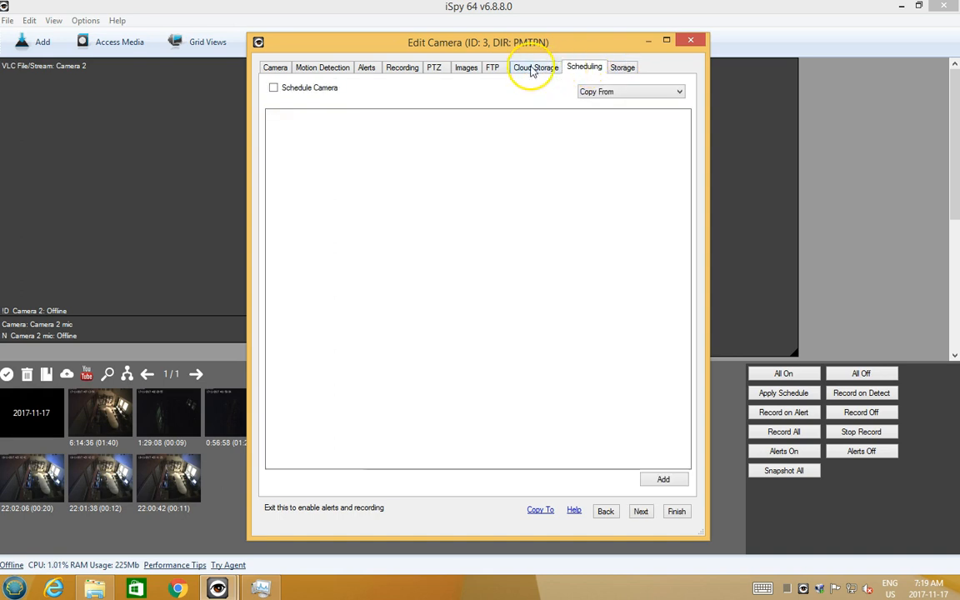
pyautogui.click(494, 67)
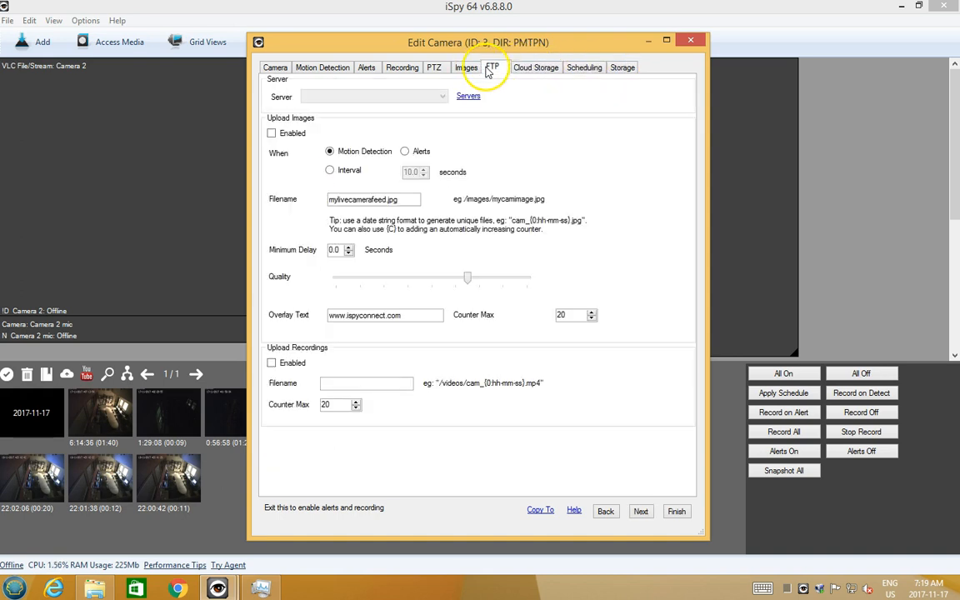
pyautogui.click(467, 67)
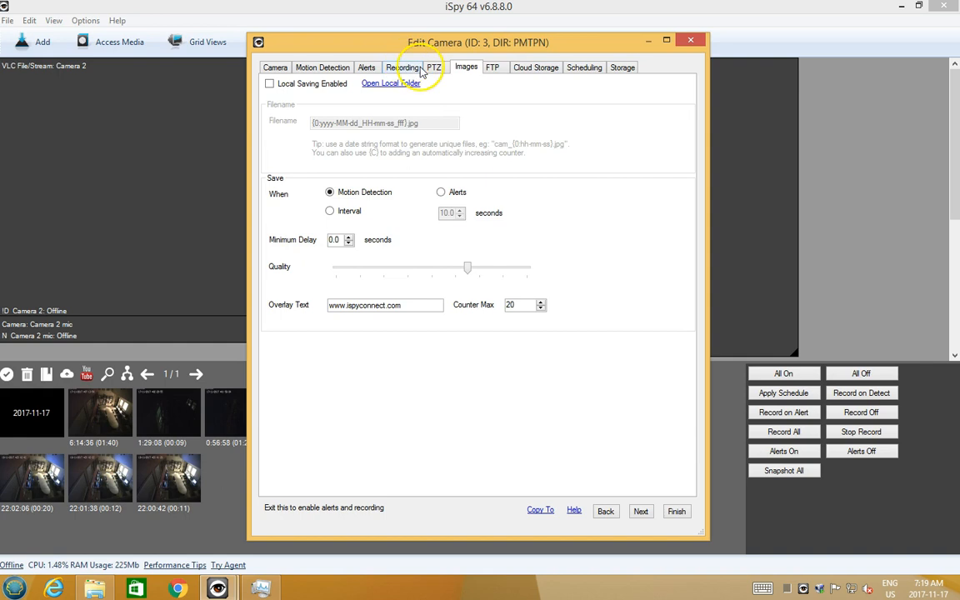
pyautogui.click(367, 66)
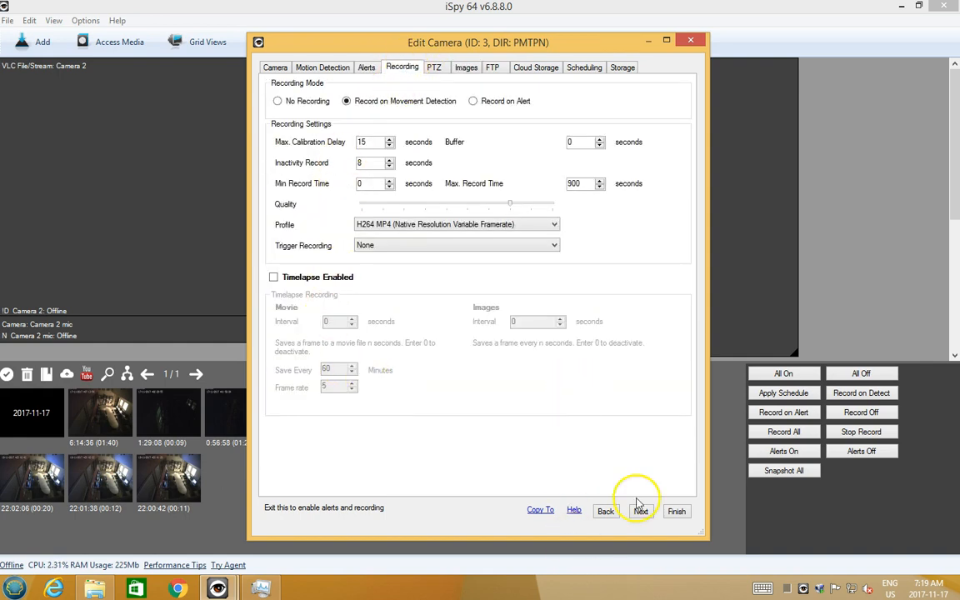
pyautogui.click(623, 66)
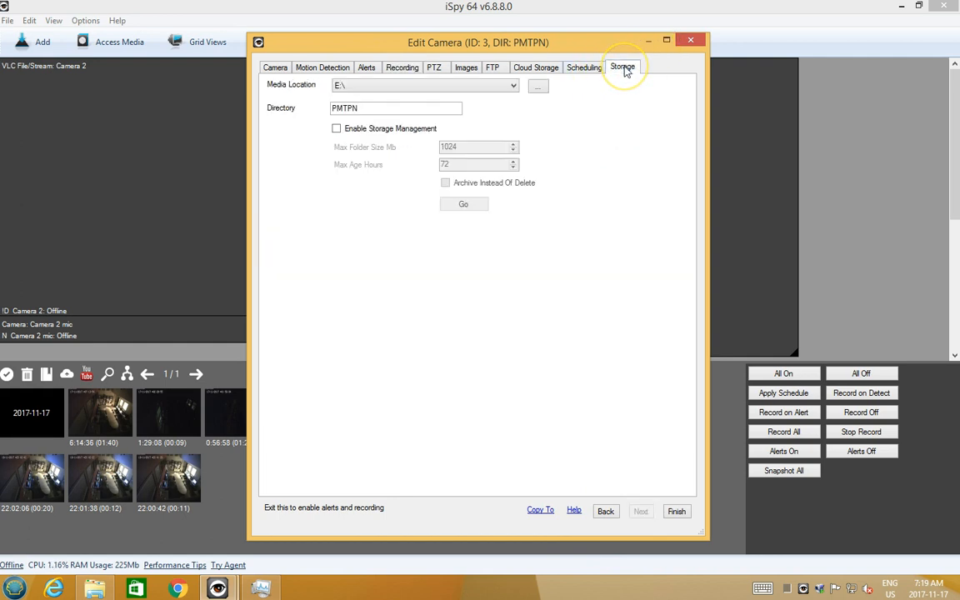